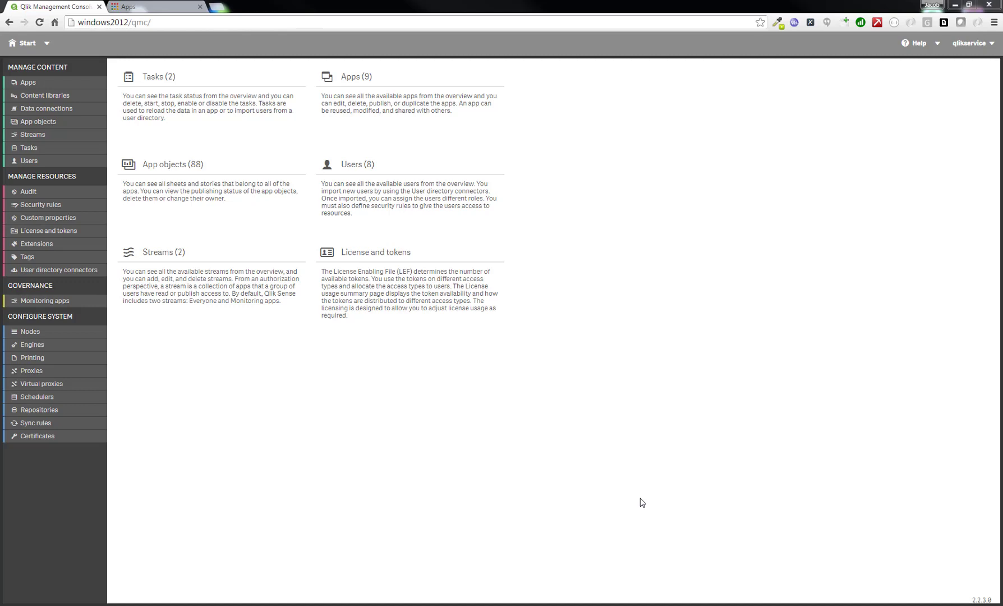
mouse_move(611, 418)
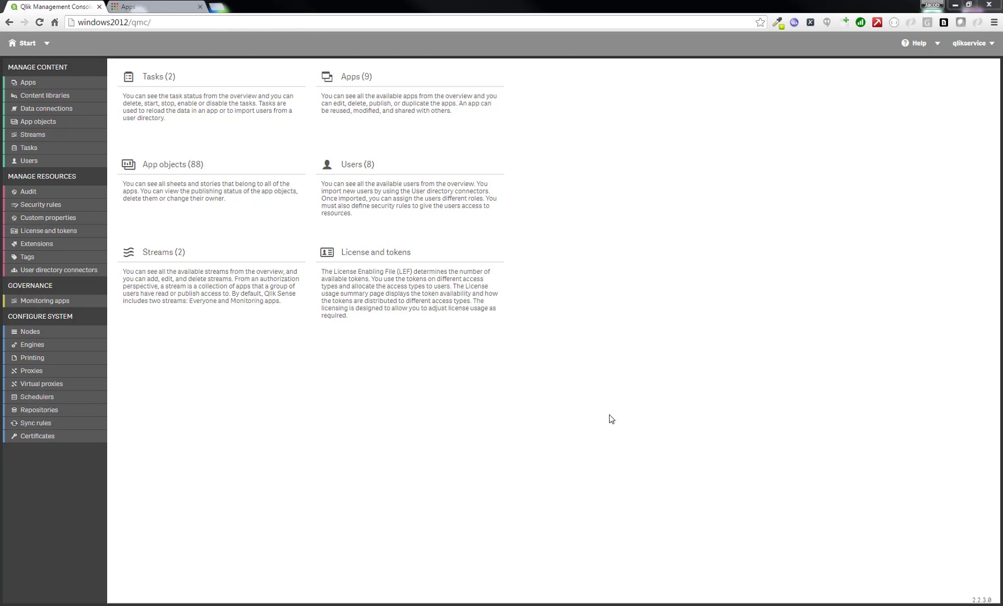
Go to the Certificates section under Configure System
left_click(37, 435)
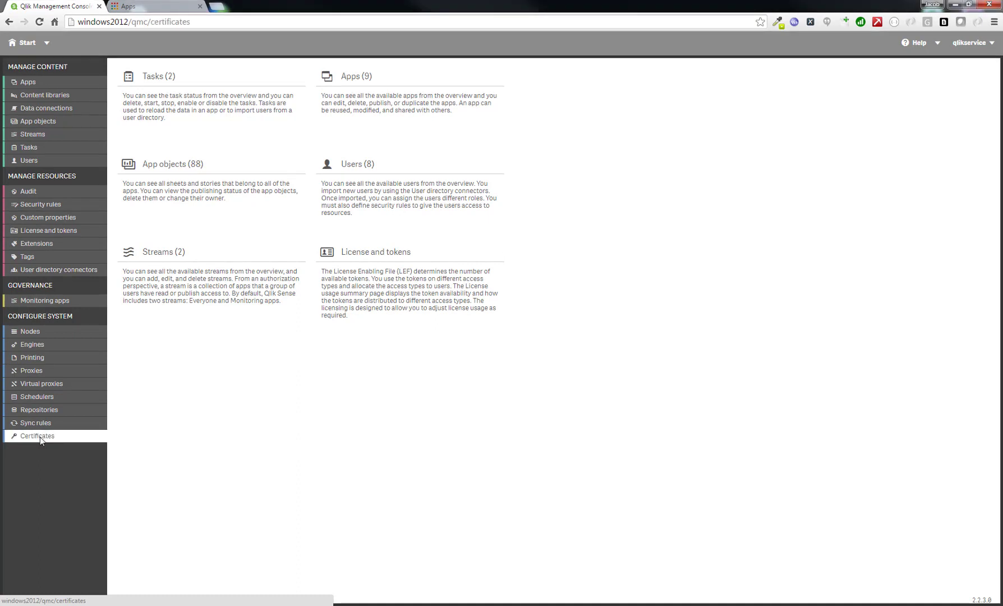
Export password-protected certificates for machine windows2012 to the Exported Certificates folder
left_click(37, 436)
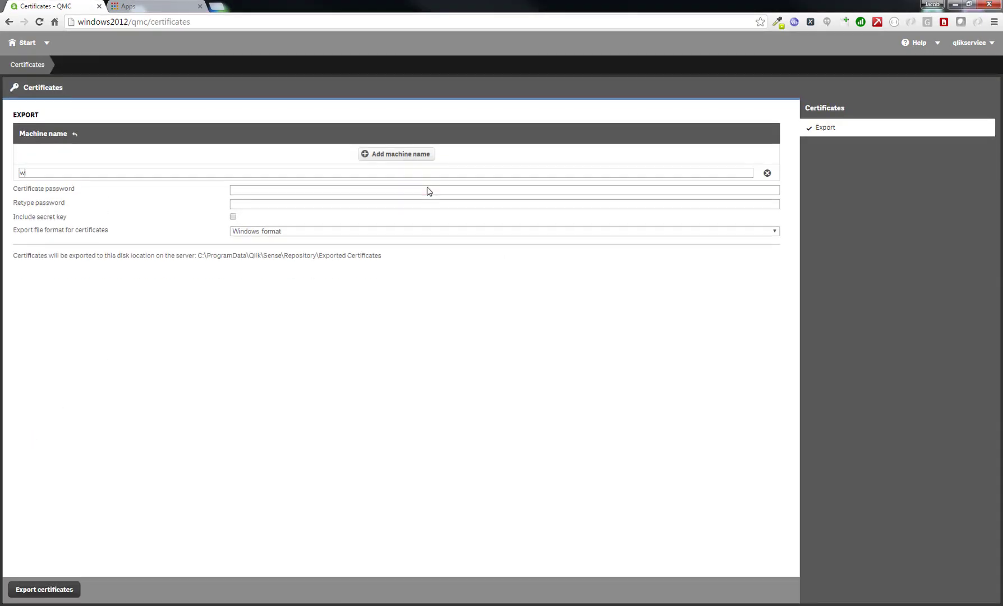
type("indows2012")
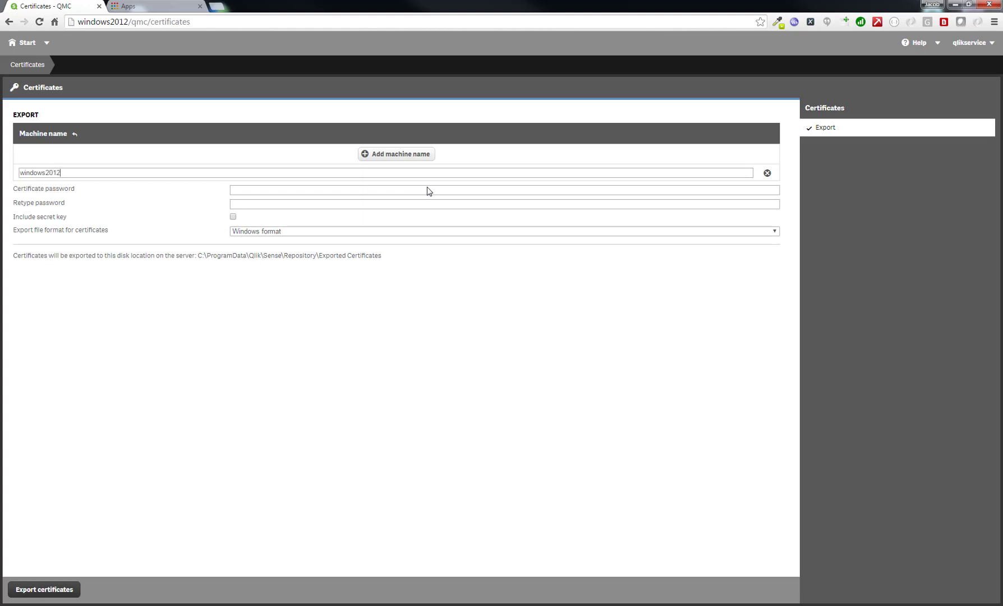
left_click(426, 190)
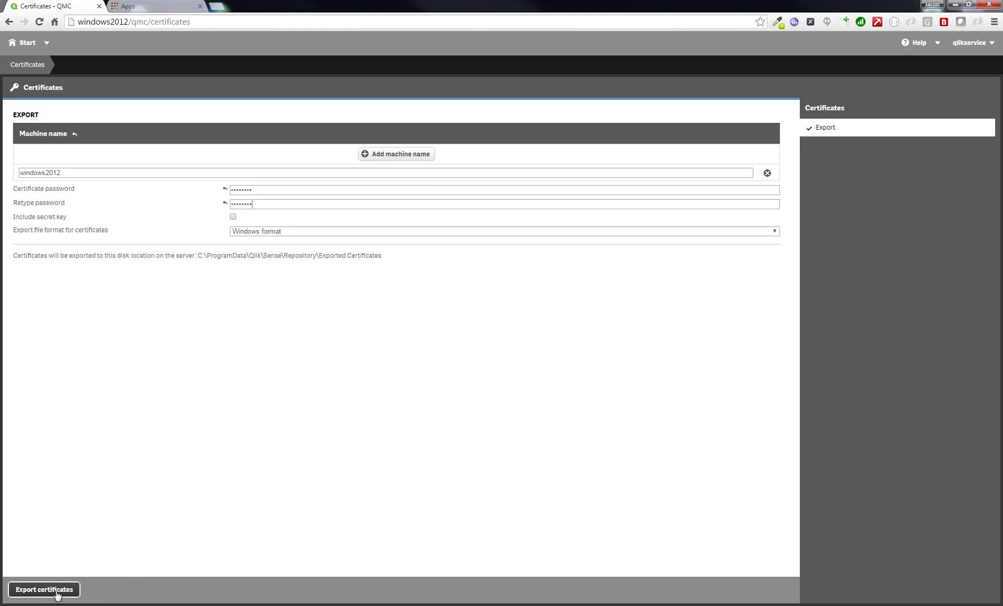
left_click(44, 589)
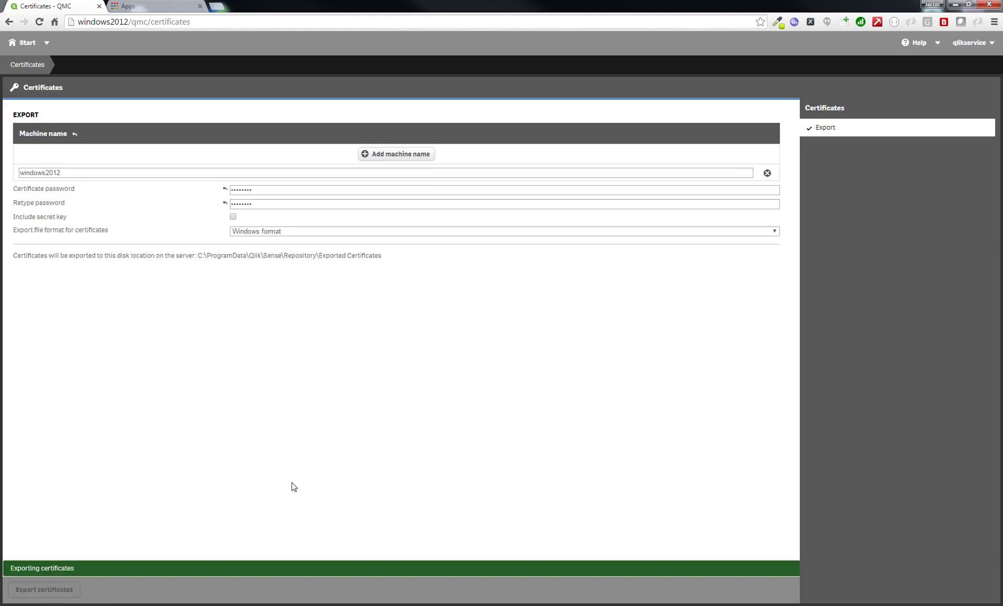
left_click(44, 589)
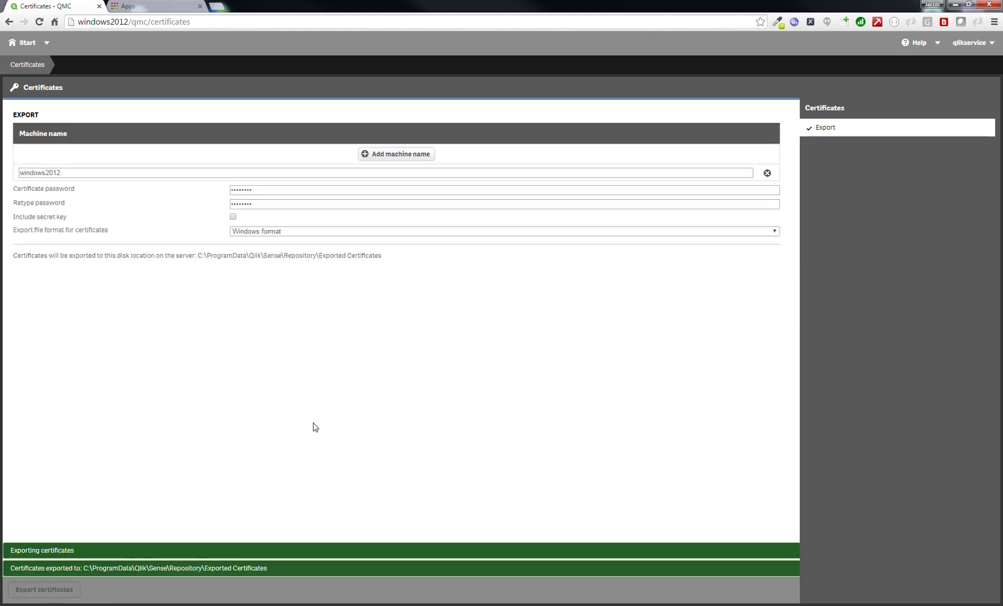
mouse_move(386, 263)
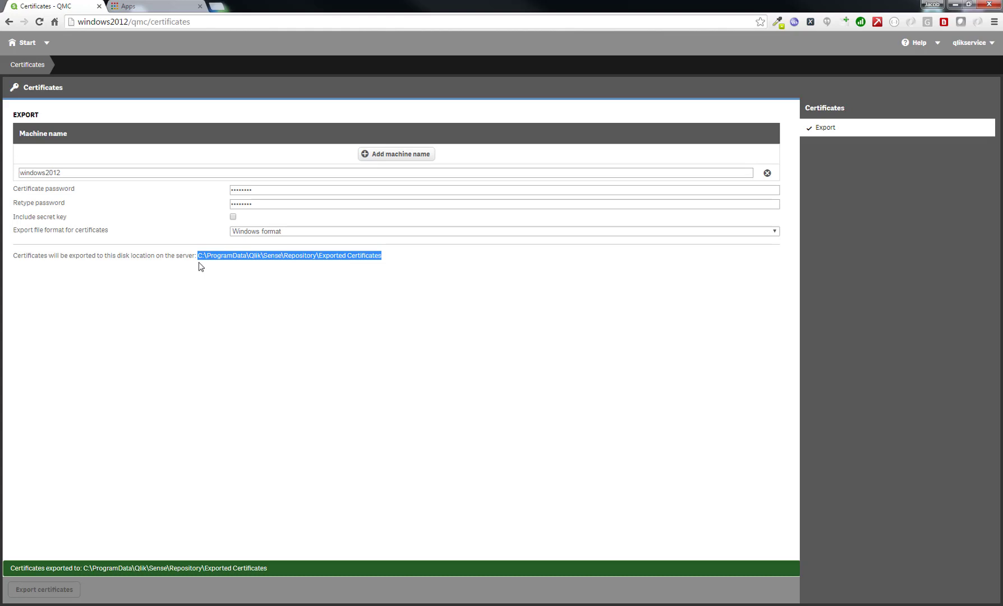
mouse_move(305, 356)
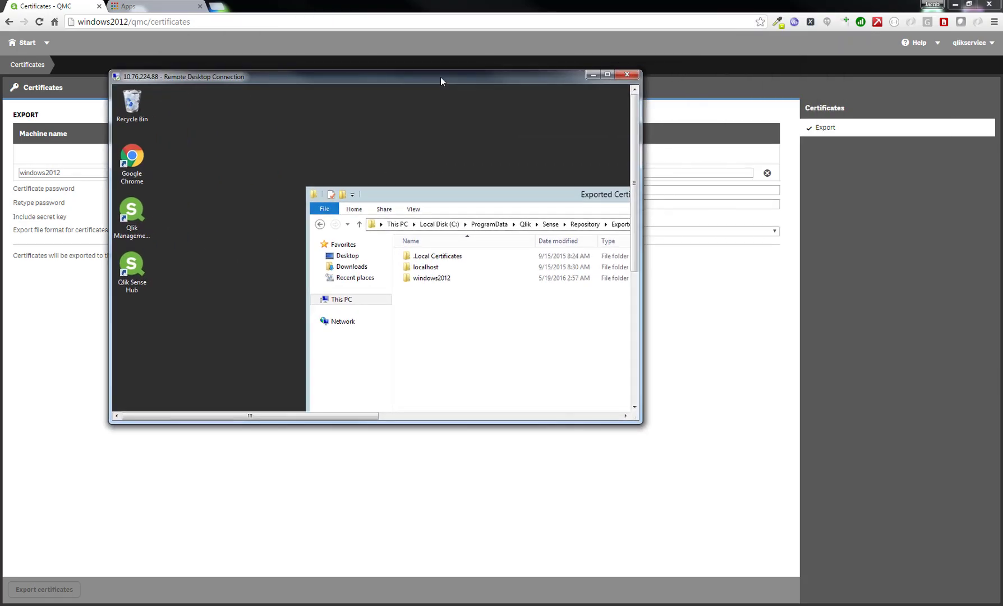
Maximize the remote session and browse into the windows2012 exported certificates folder
left_click(607, 75)
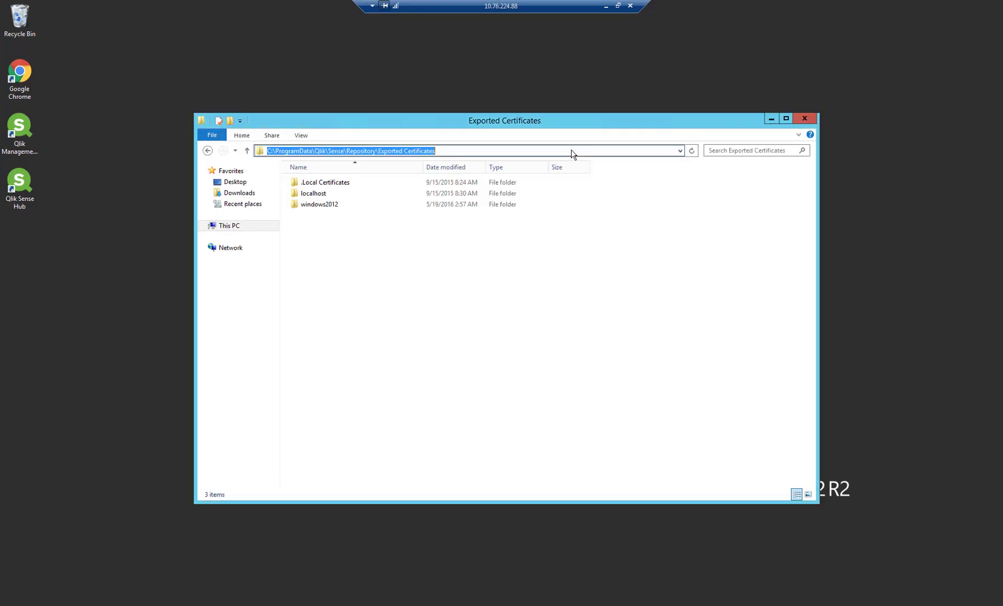
left_click(352, 170)
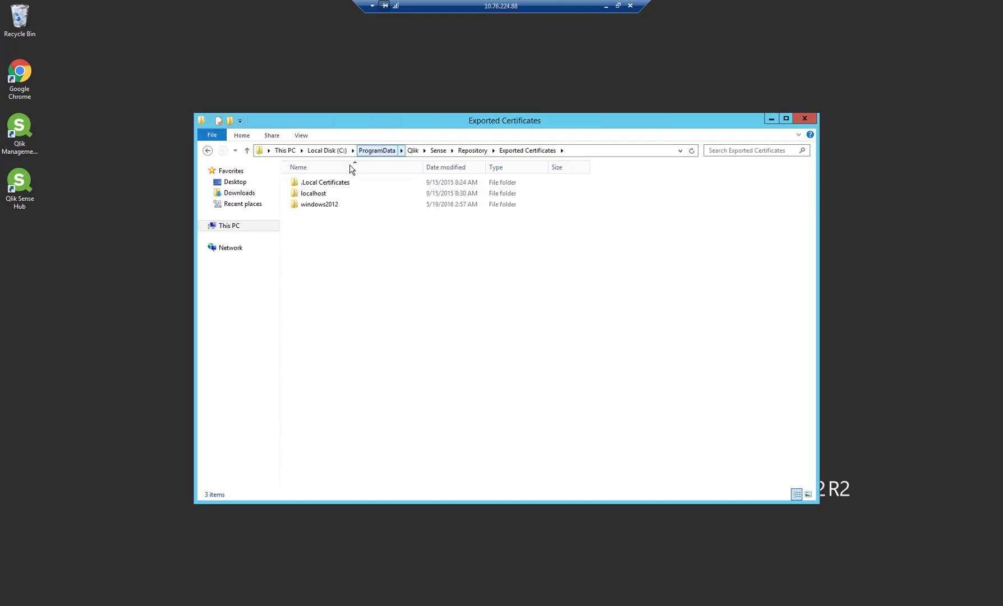
mouse_move(491, 161)
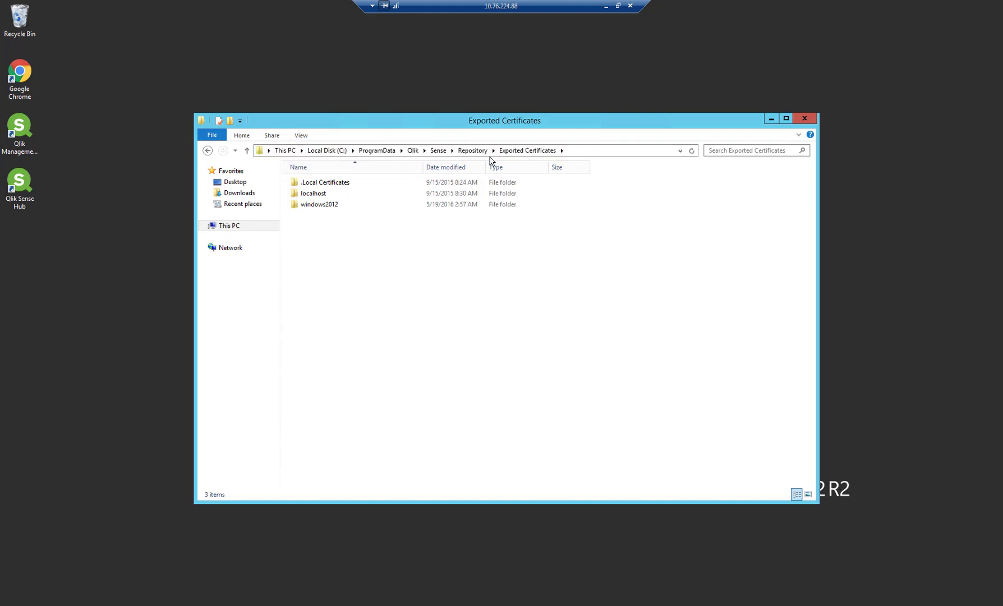
mouse_move(320, 205)
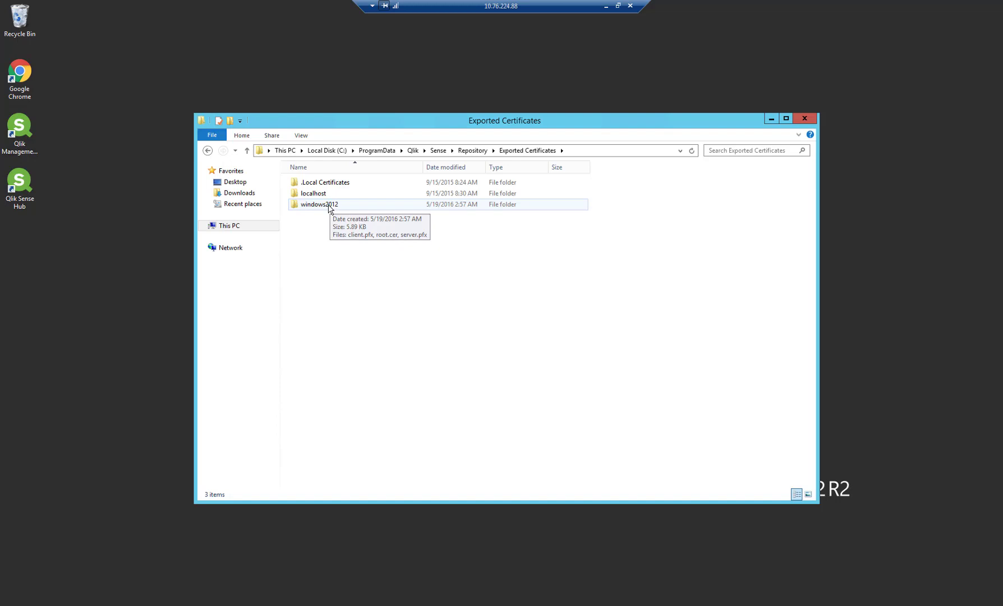
double_click(317, 204)
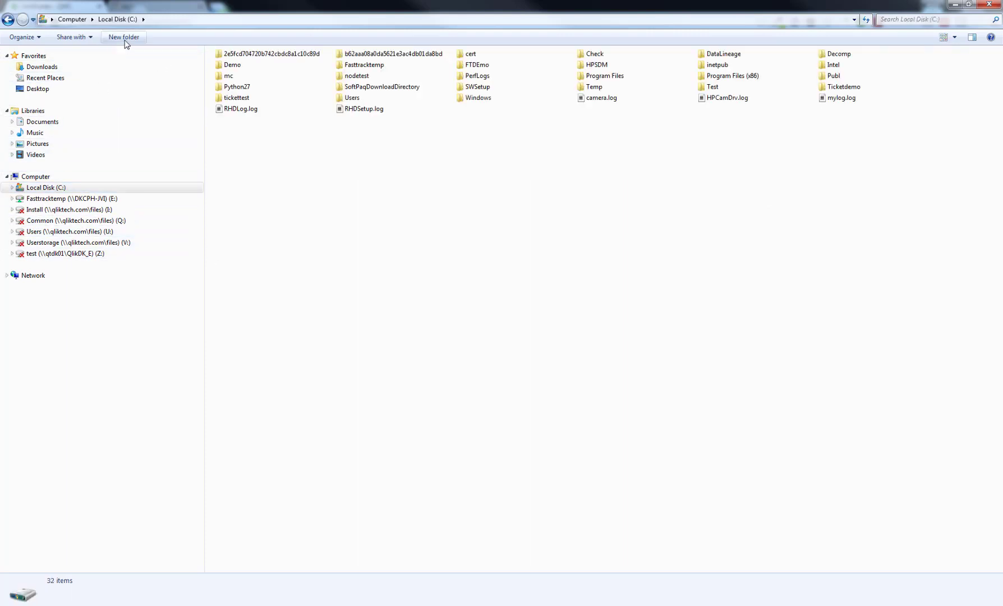
Create a folder named Node on the C: drive for client.pfx
left_click(122, 37)
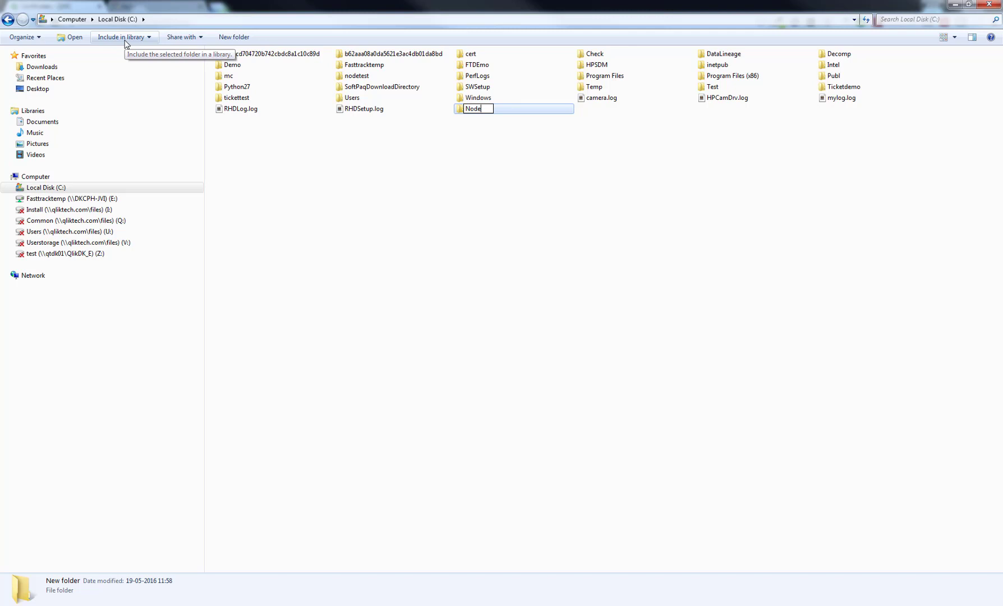
key("Return")
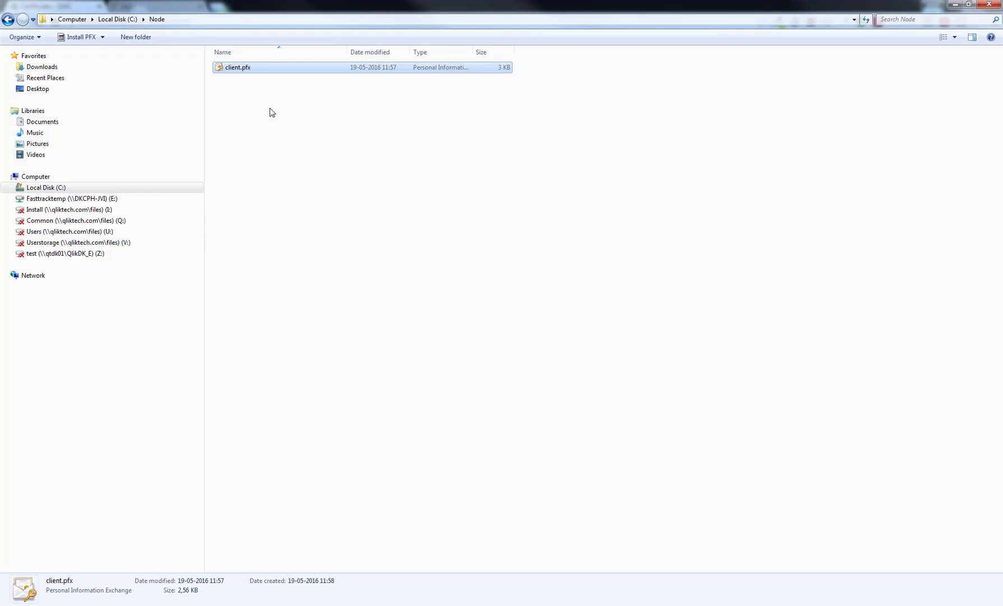
mouse_move(212, 589)
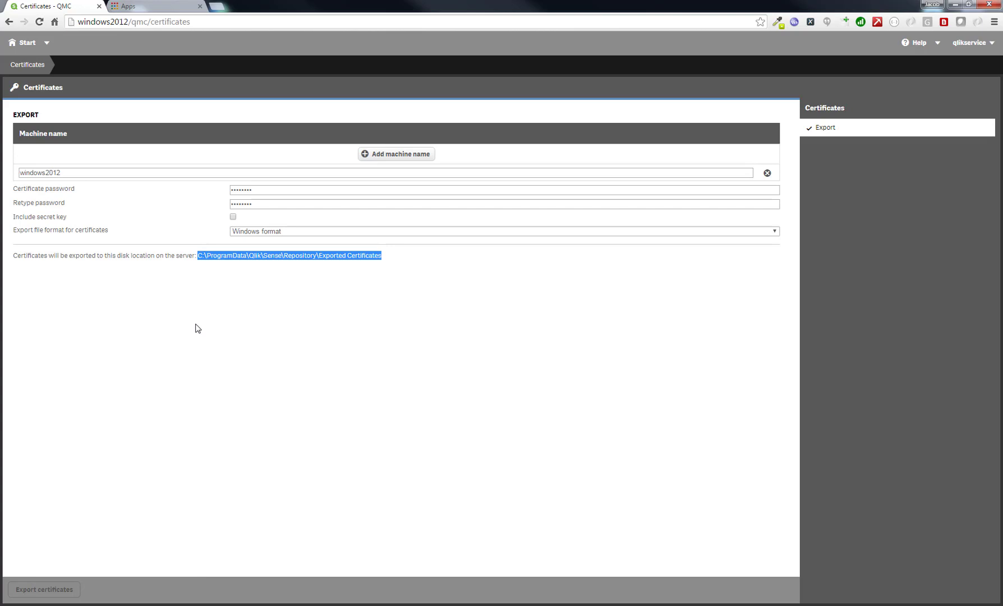
Return to the QMC overview and show the Virtual proxies list
left_click(22, 43)
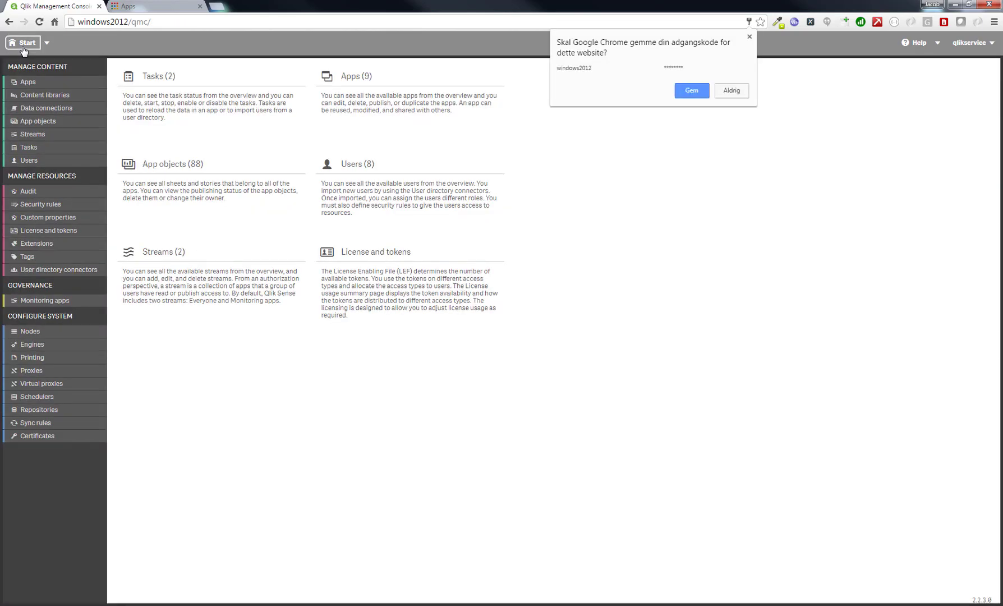
mouse_move(135, 411)
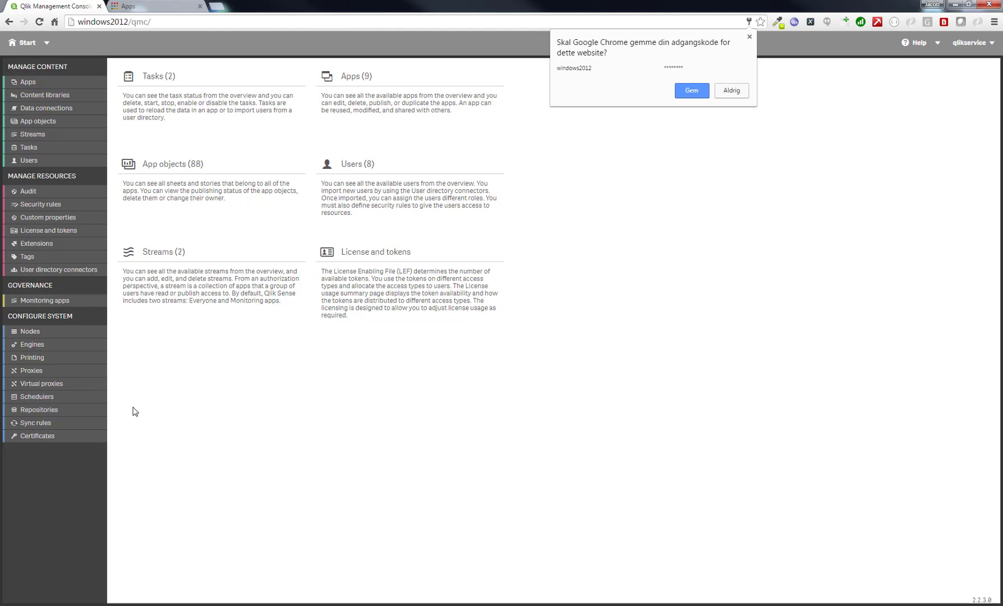
mouse_move(88, 413)
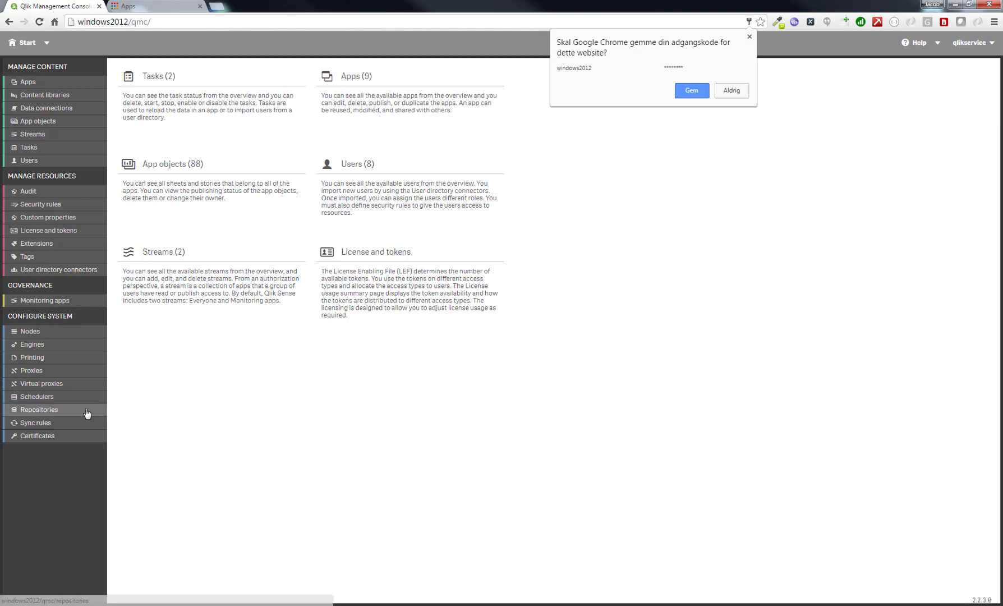
left_click(40, 384)
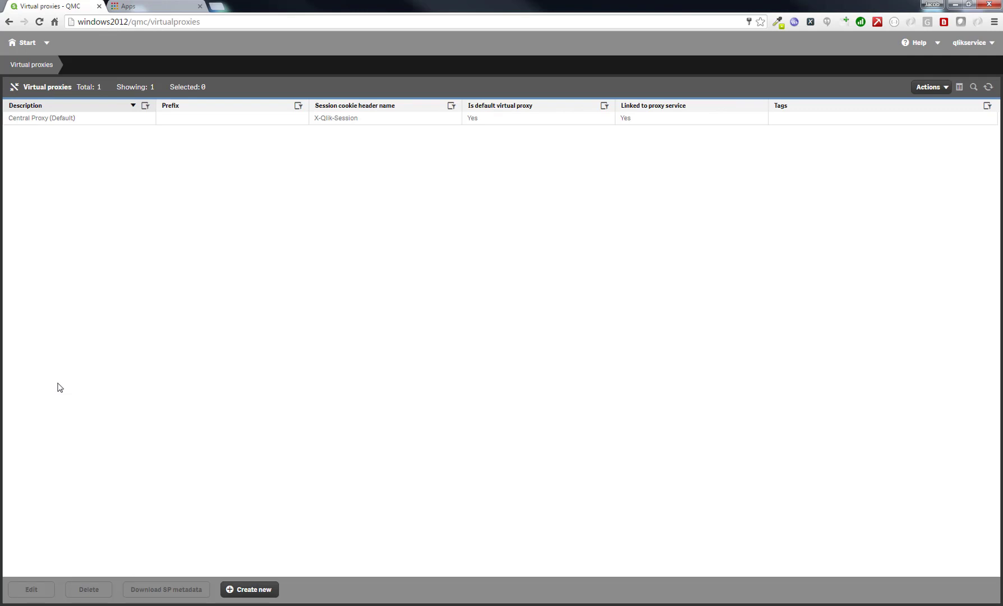
mouse_move(238, 578)
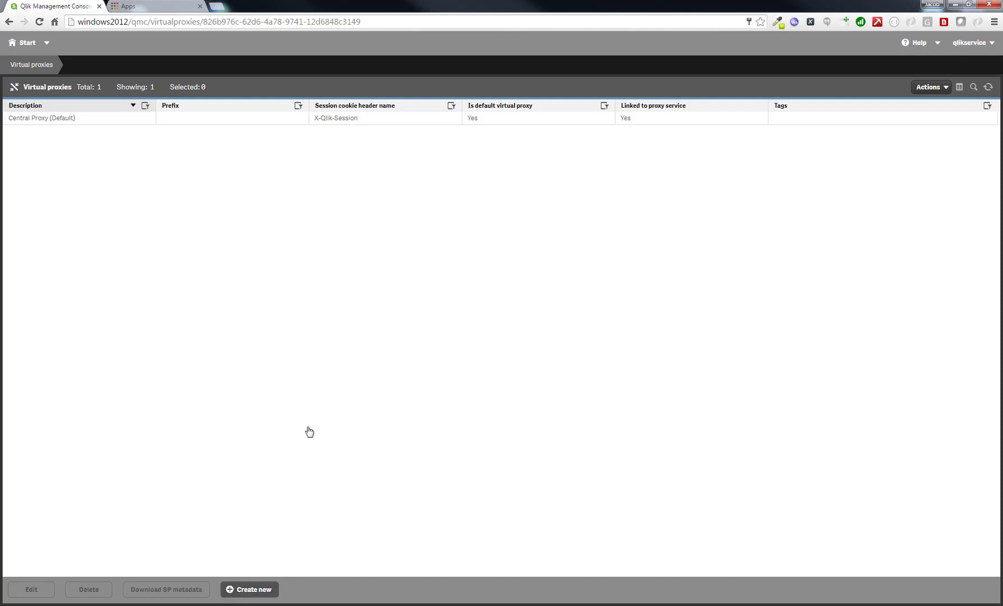
Define a new virtual proxy with description and prefix custom and cookie header X-Qlik-Session-Ticket
left_click(249, 590)
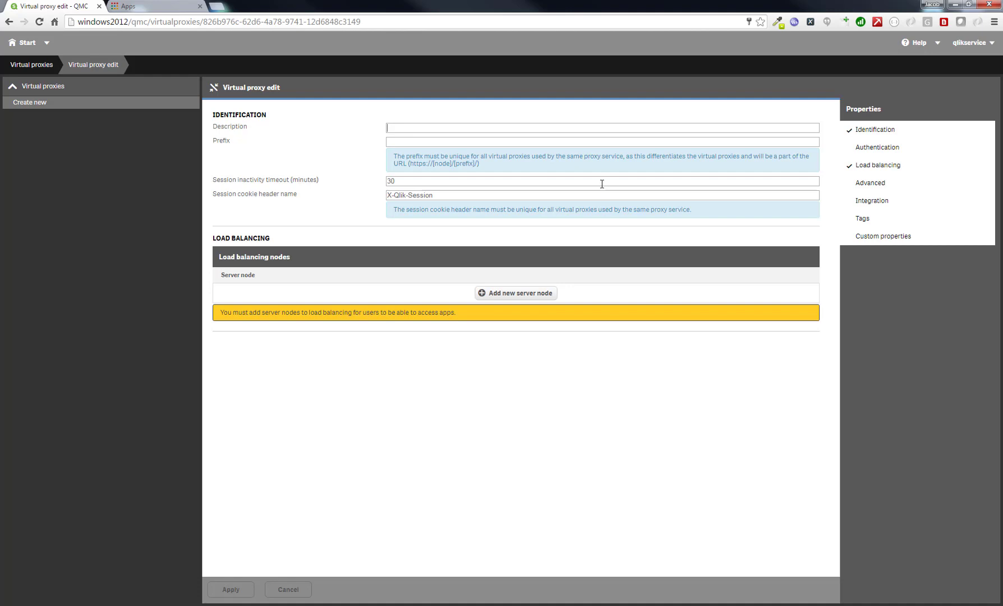
type("custom")
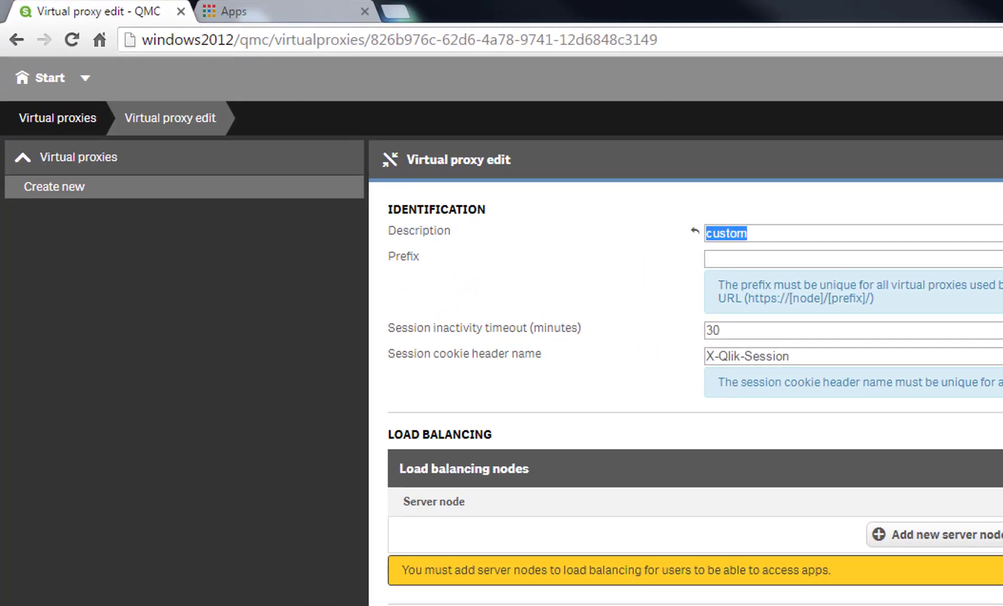
type("custom")
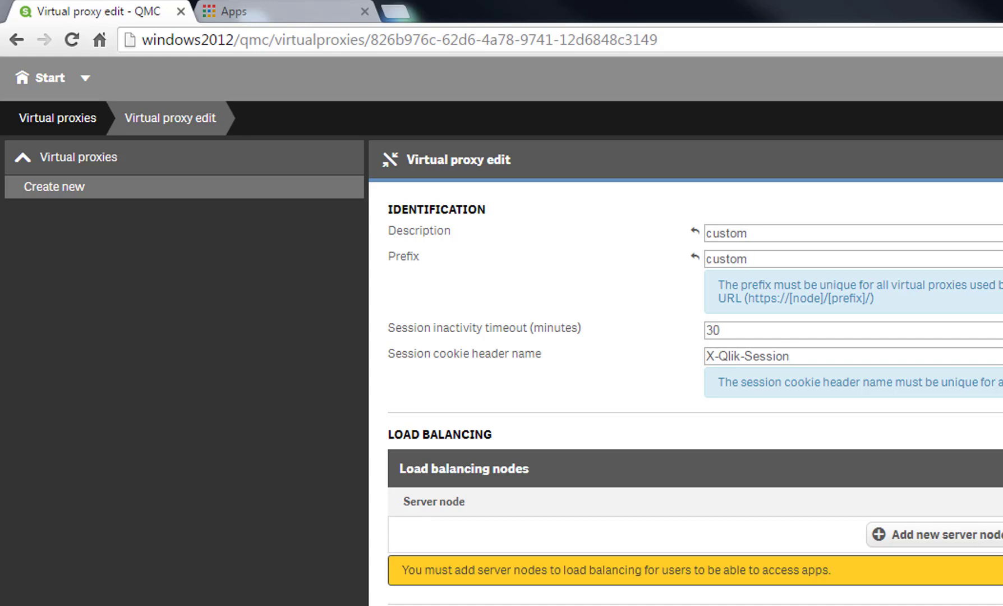
type("-")
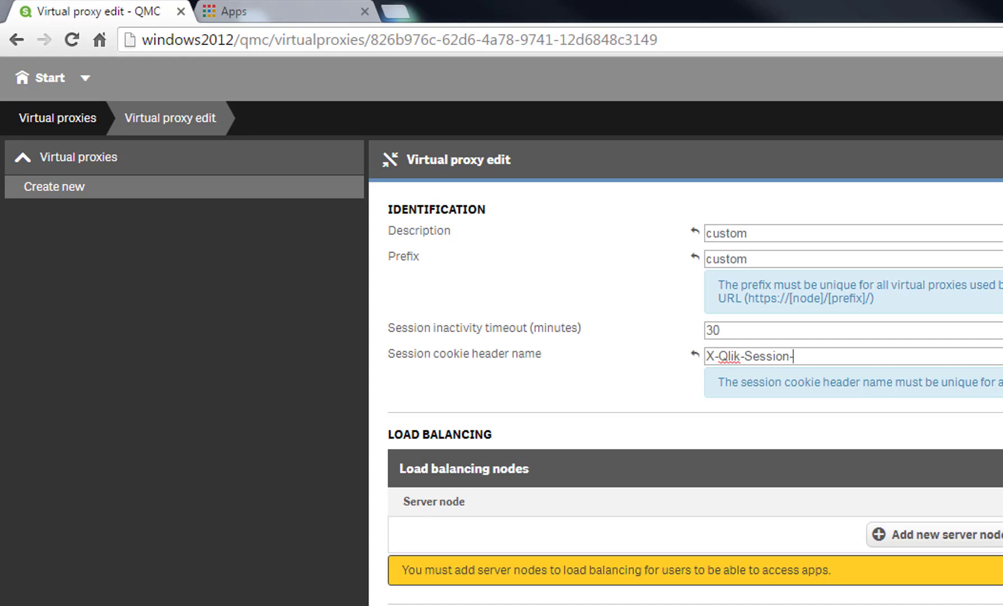
type("T")
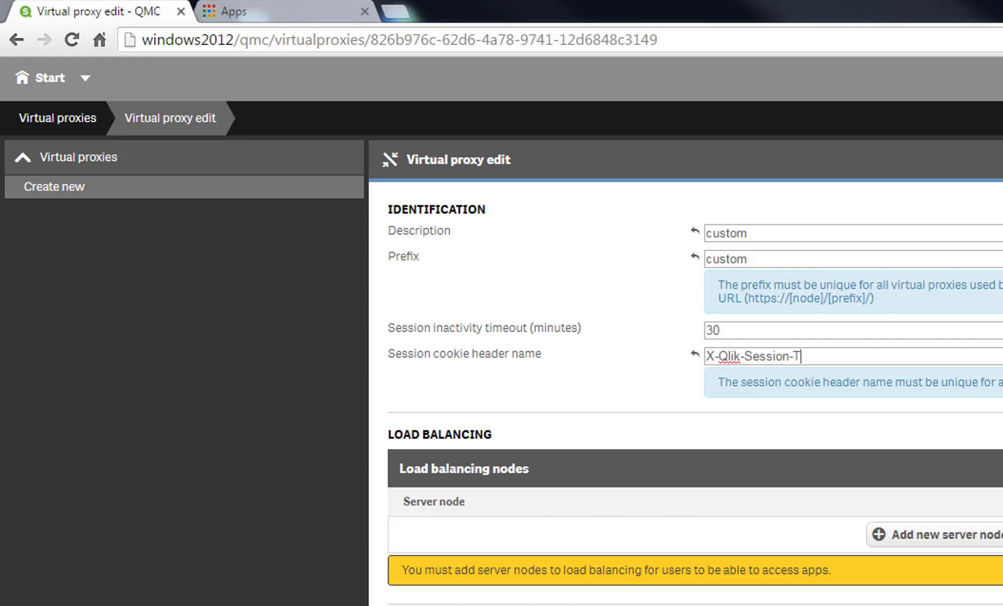
type("icket")
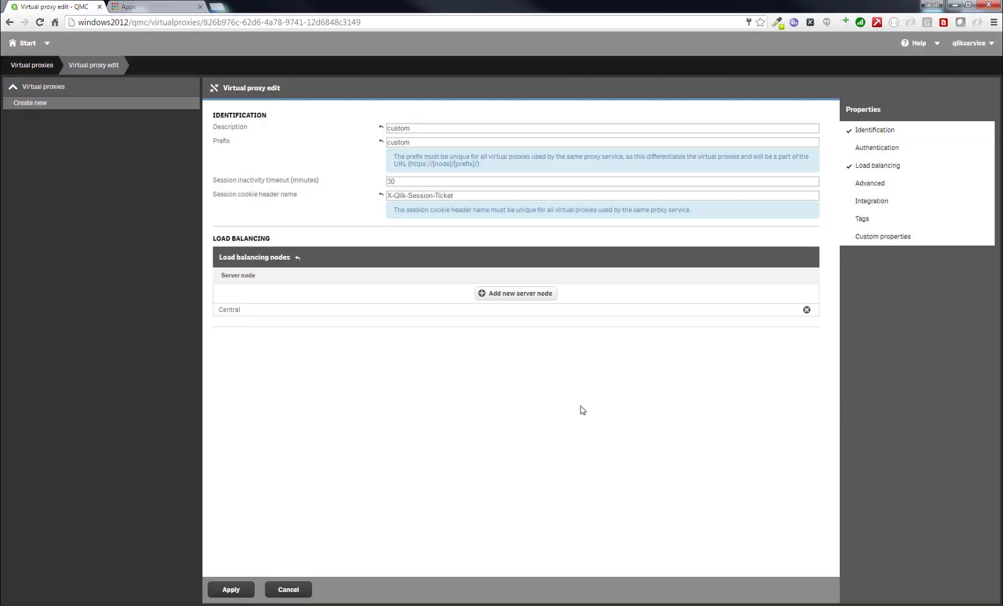
mouse_move(485, 386)
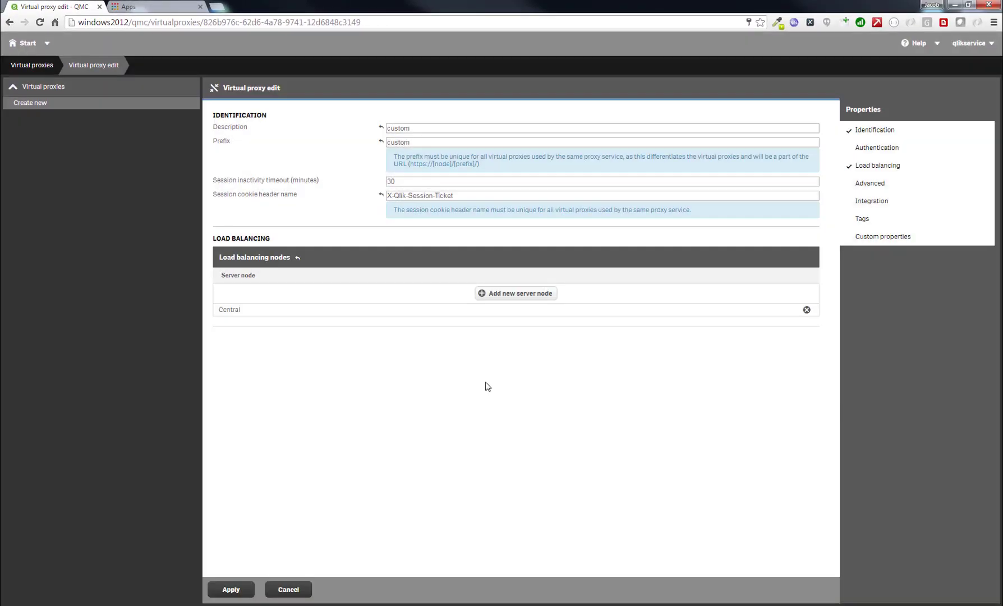
mouse_move(368, 551)
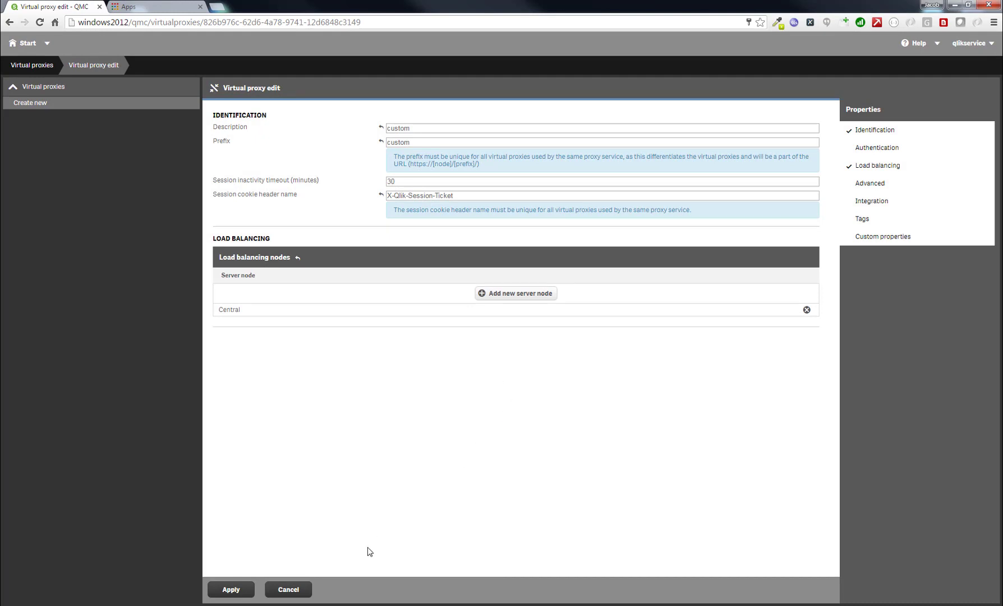
Apply the new virtual proxy and confirm the proxy restart
left_click(230, 589)
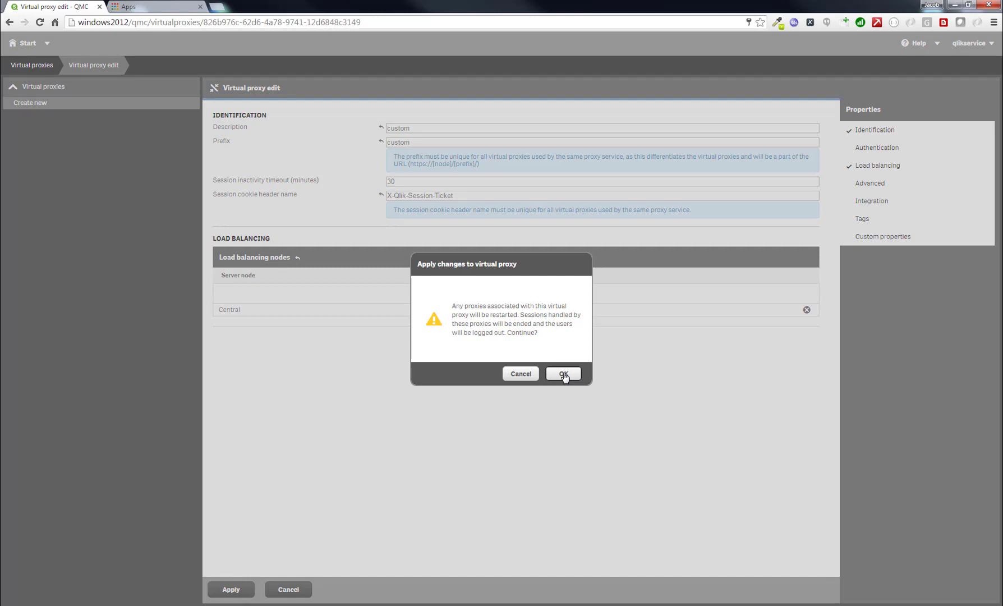
left_click(562, 373)
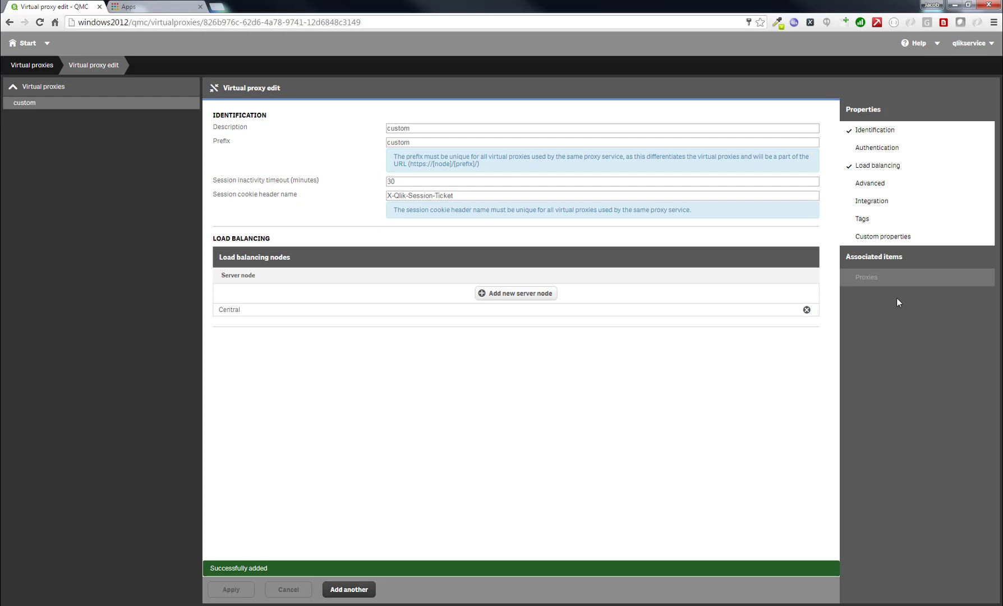
Link the custom virtual proxy to the Central proxy service and go back to the list
left_click(866, 276)
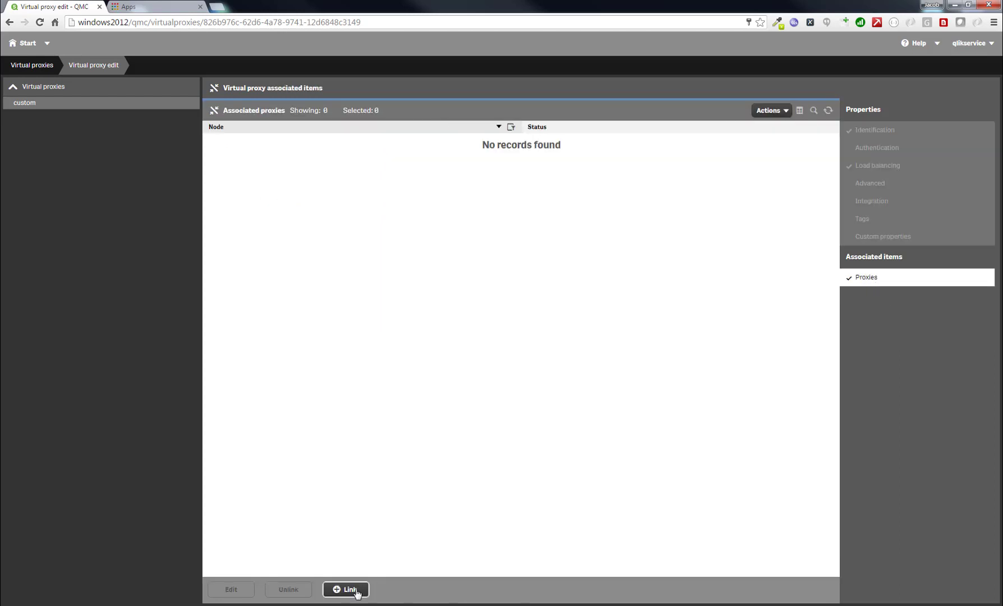
left_click(345, 589)
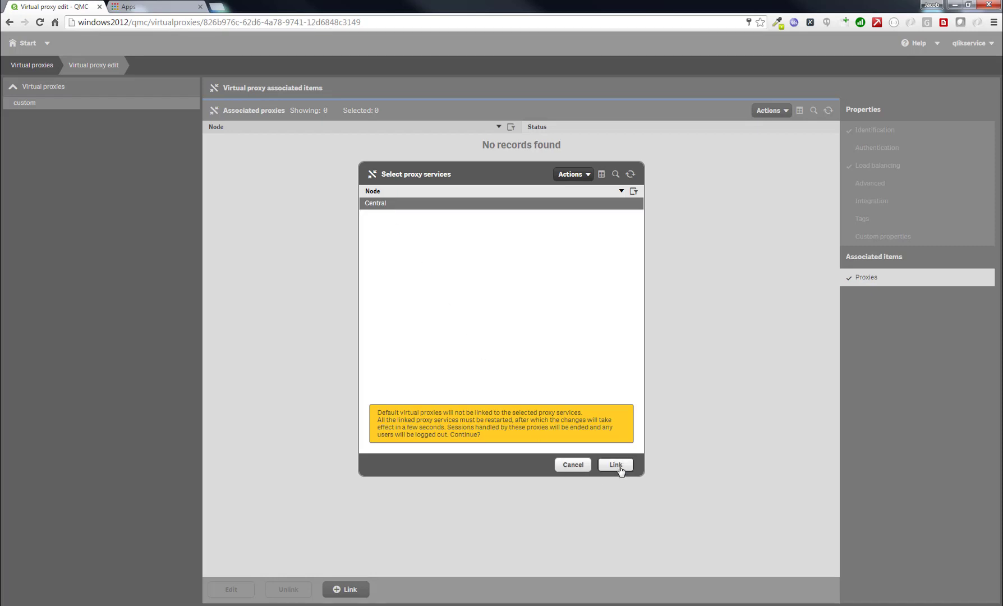
left_click(614, 465)
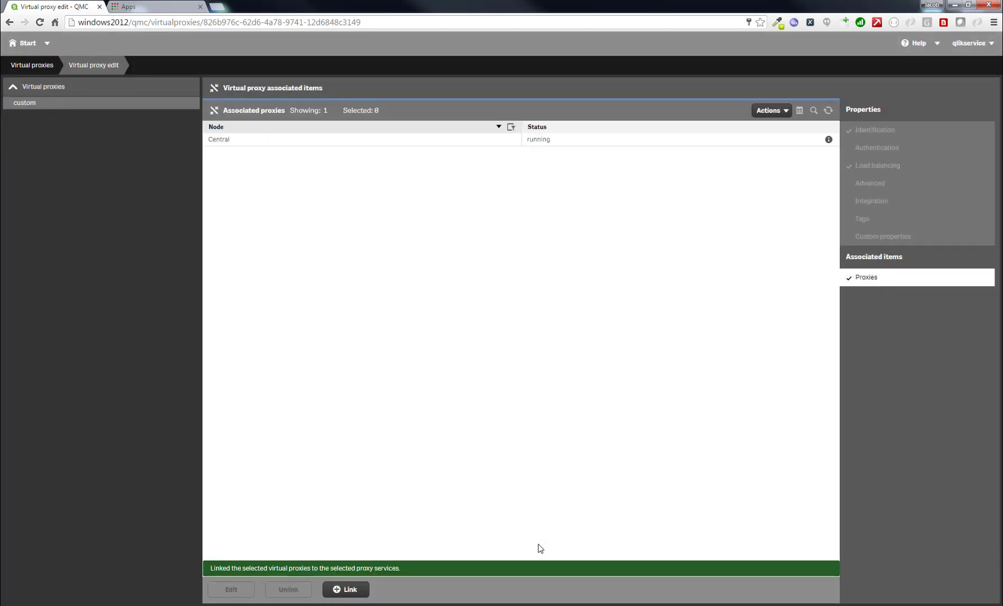
left_click(32, 65)
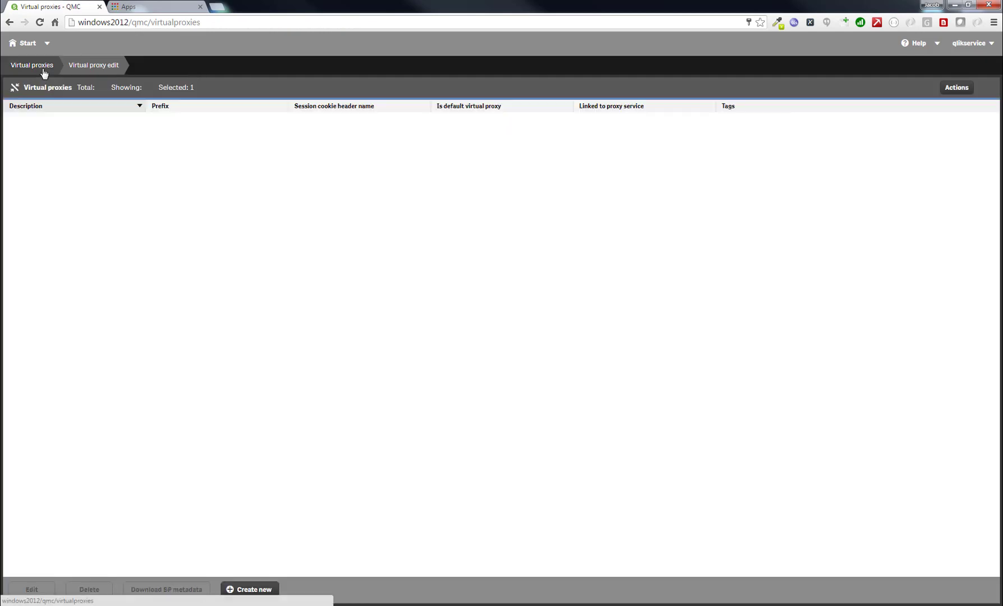
left_click(31, 65)
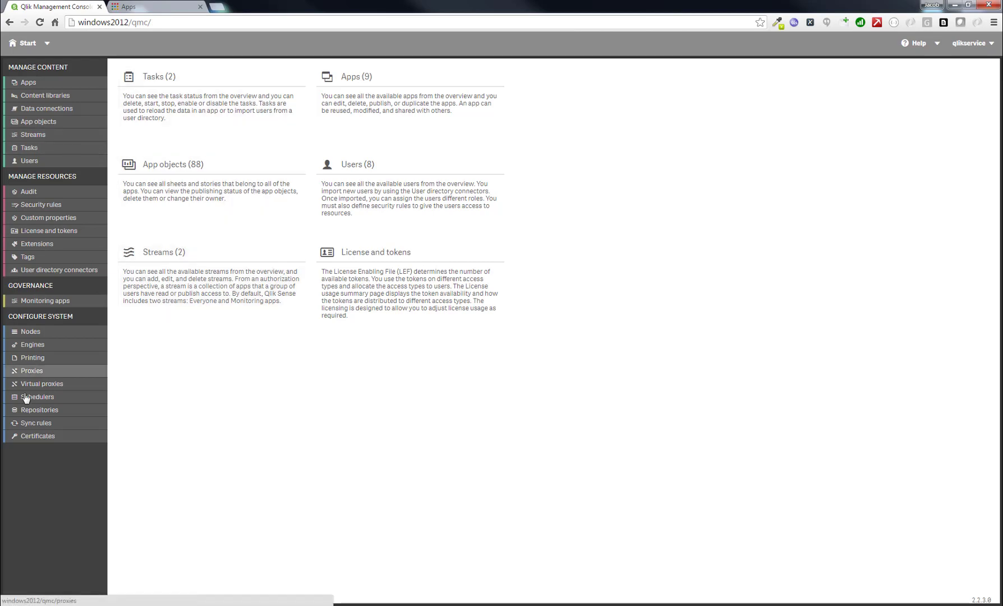
left_click(41, 383)
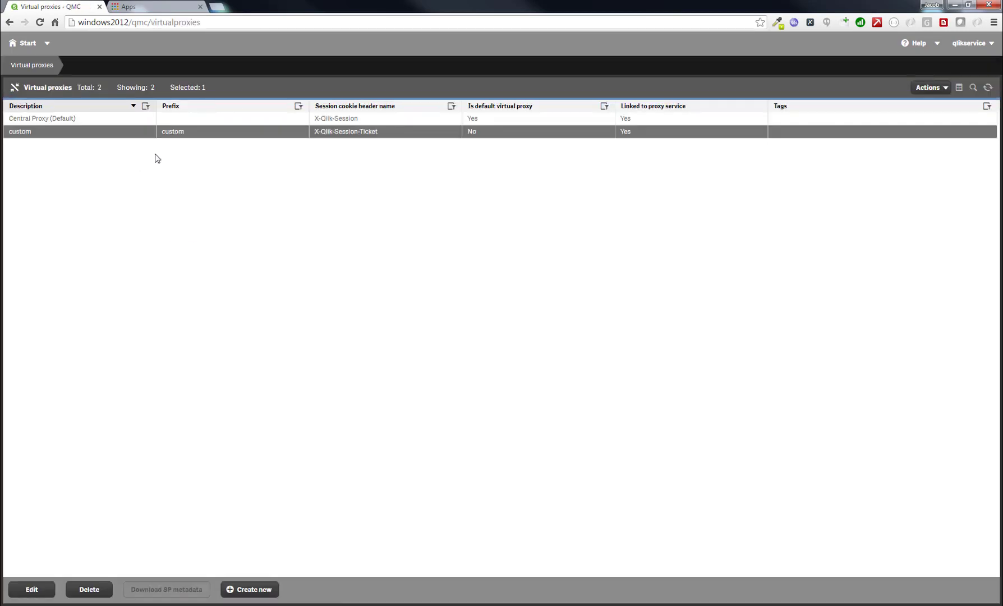
mouse_move(217, 155)
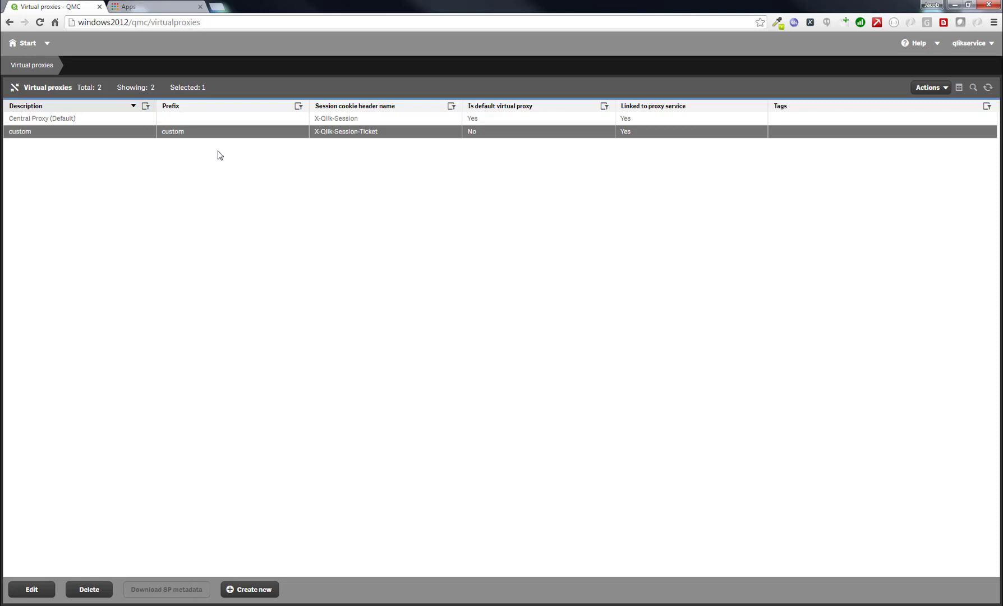
mouse_move(237, 422)
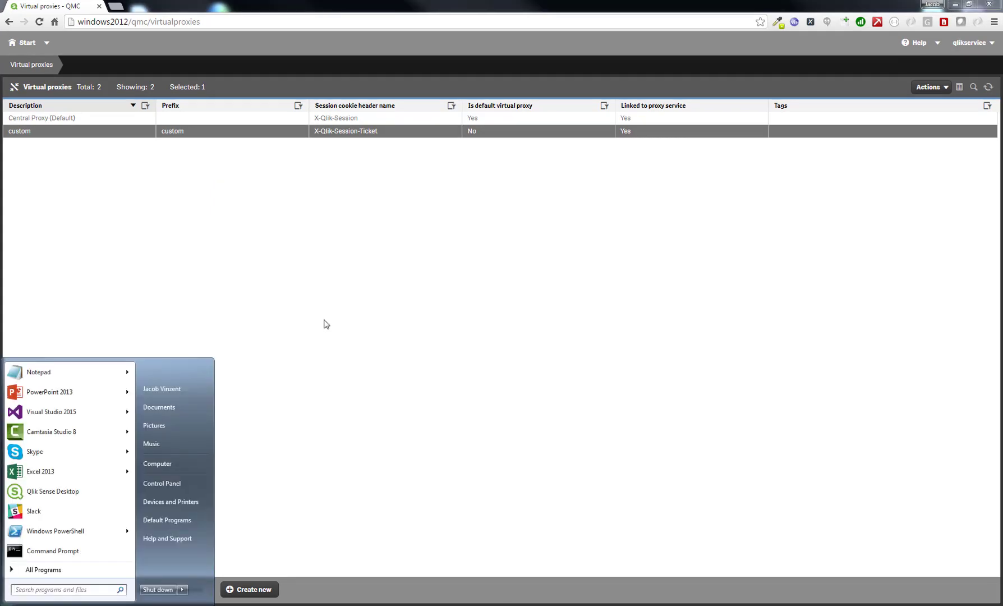
Launch Windows PowerShell from the Start menu search
type("power")
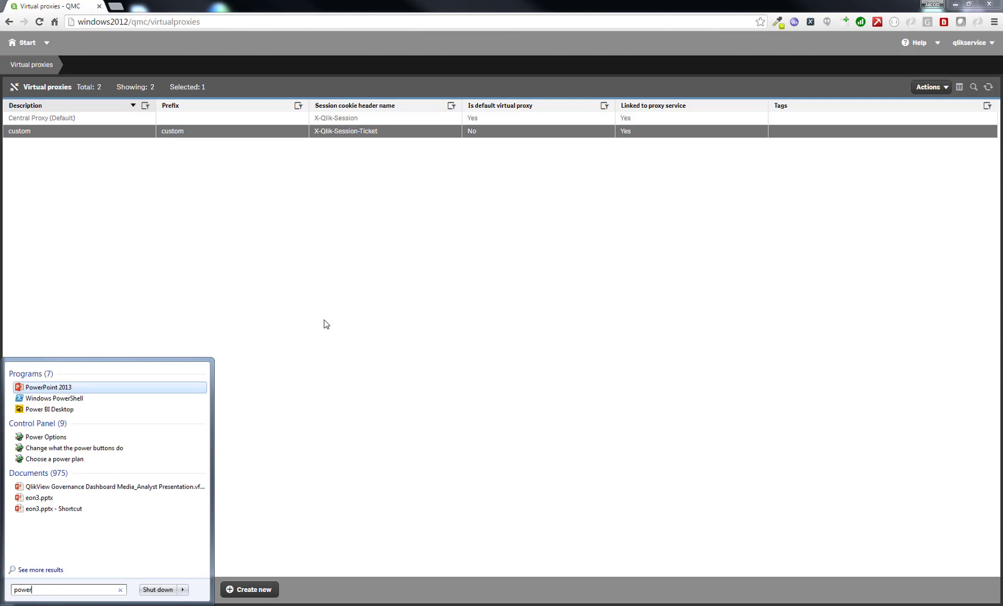
left_click(56, 398)
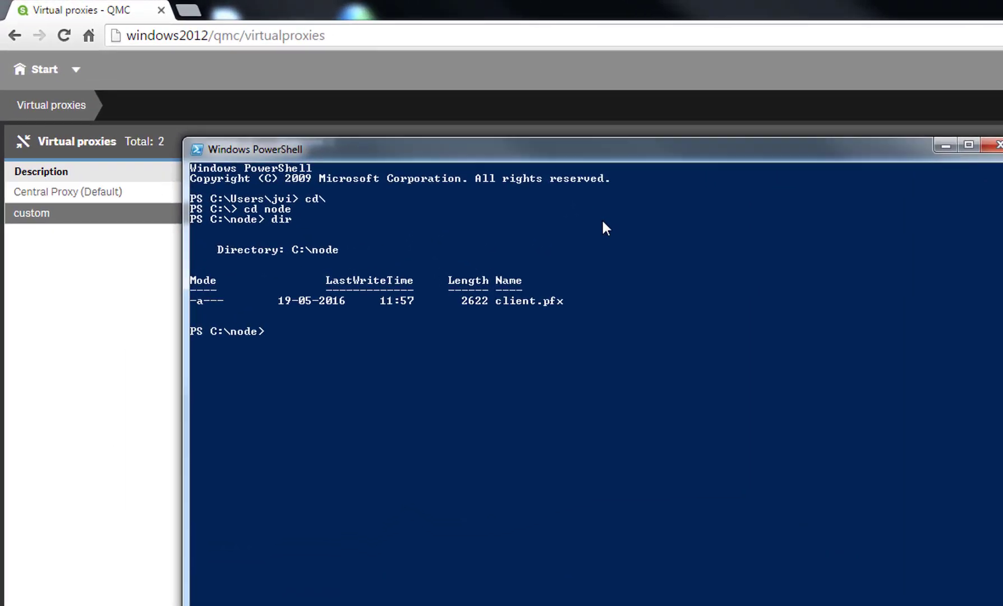
Run npm install qlik-auth in the C:\node folder
type("np")
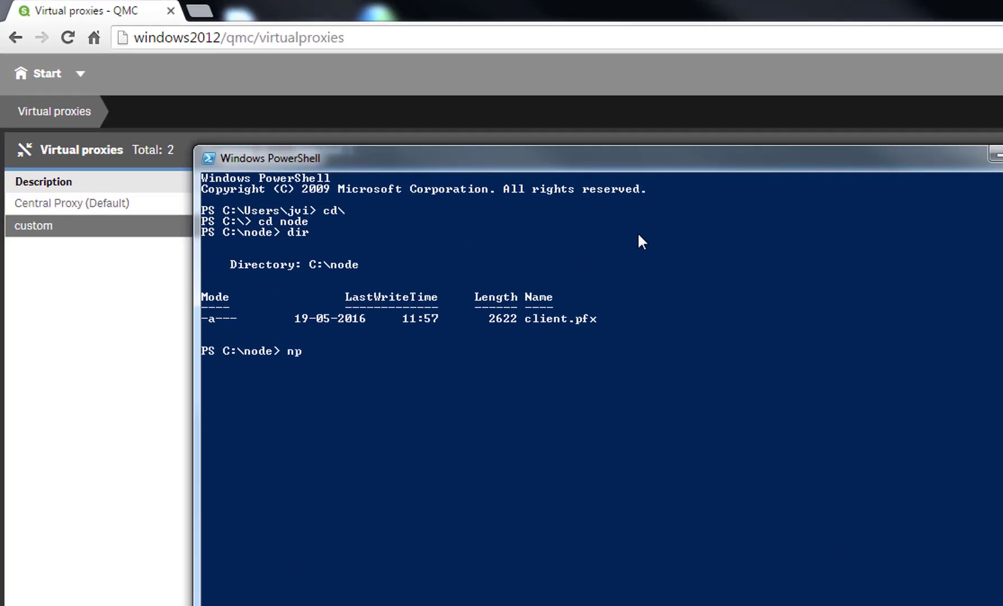
type("m insta")
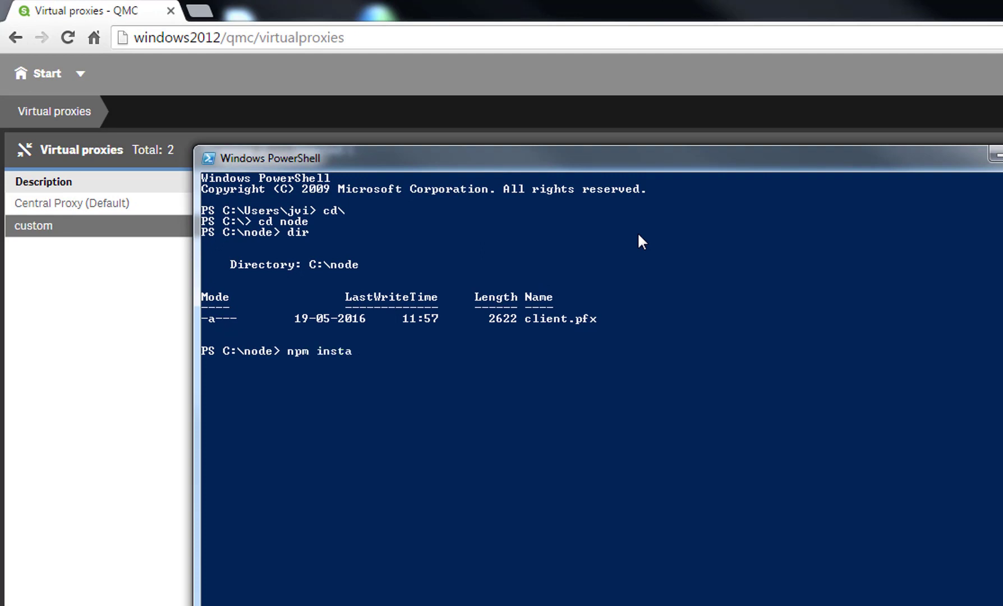
type("ll qlik-")
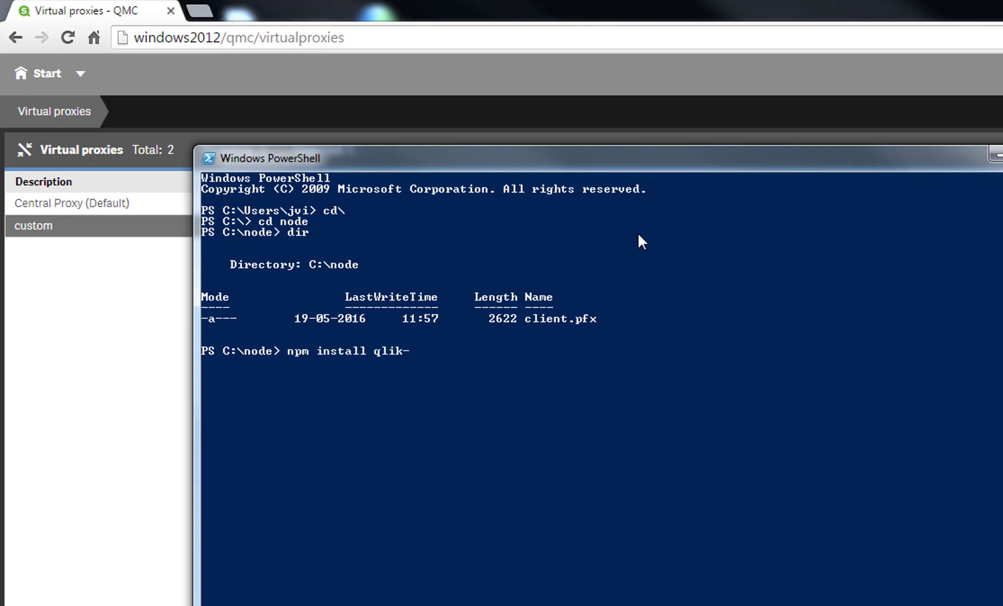
type("auth")
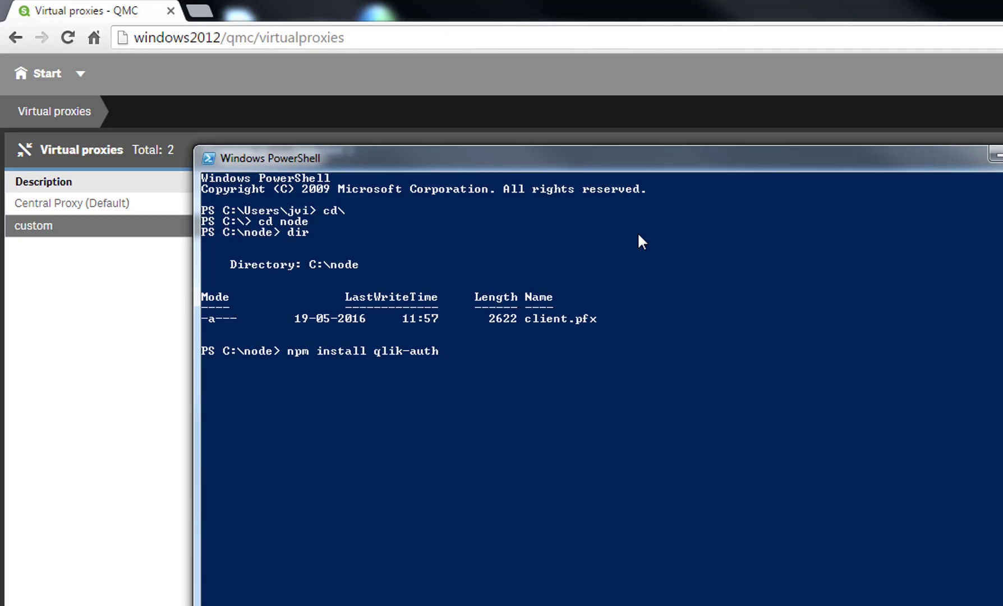
key("Return")
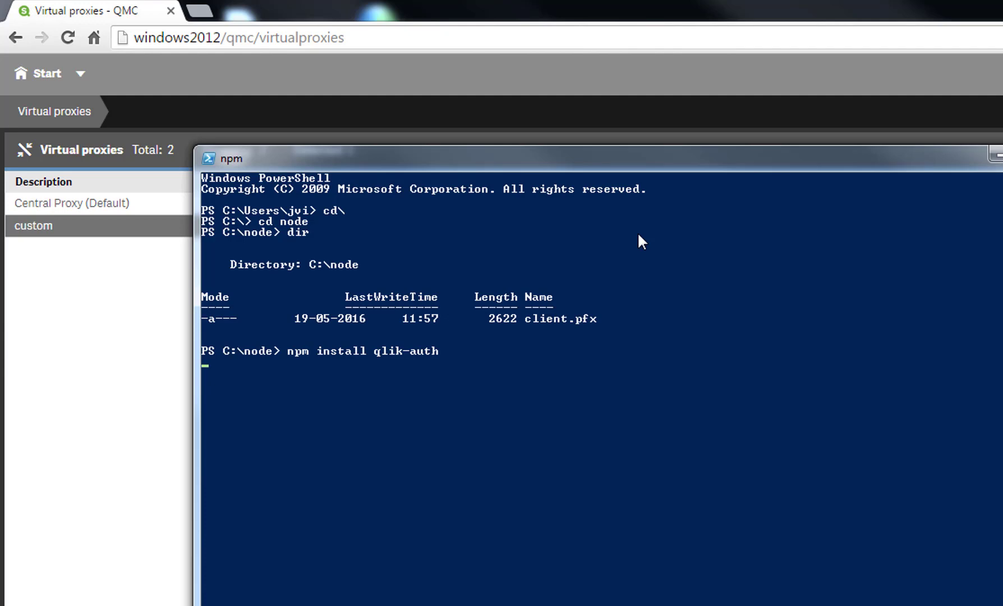
mouse_move(704, 185)
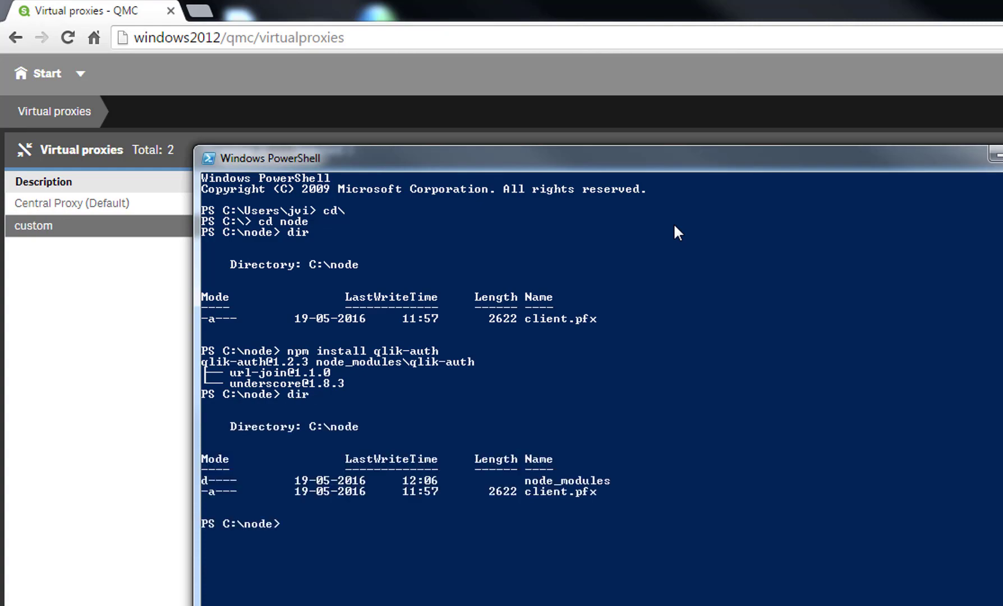
Inspect node_modules for qlik-auth, then run notepad index.js to start a new file
type("cd .\\node_modules")
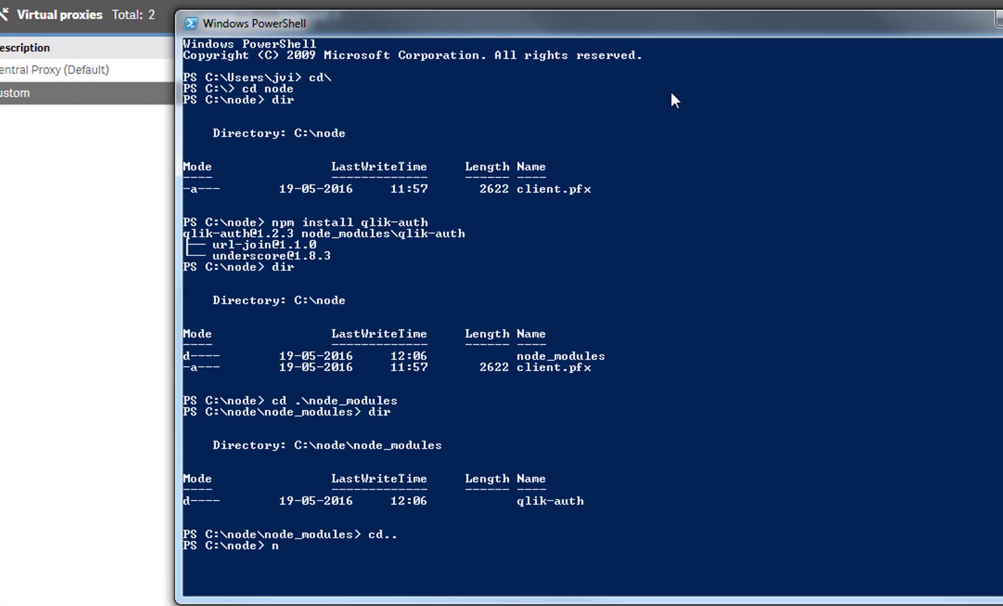
type("ote")
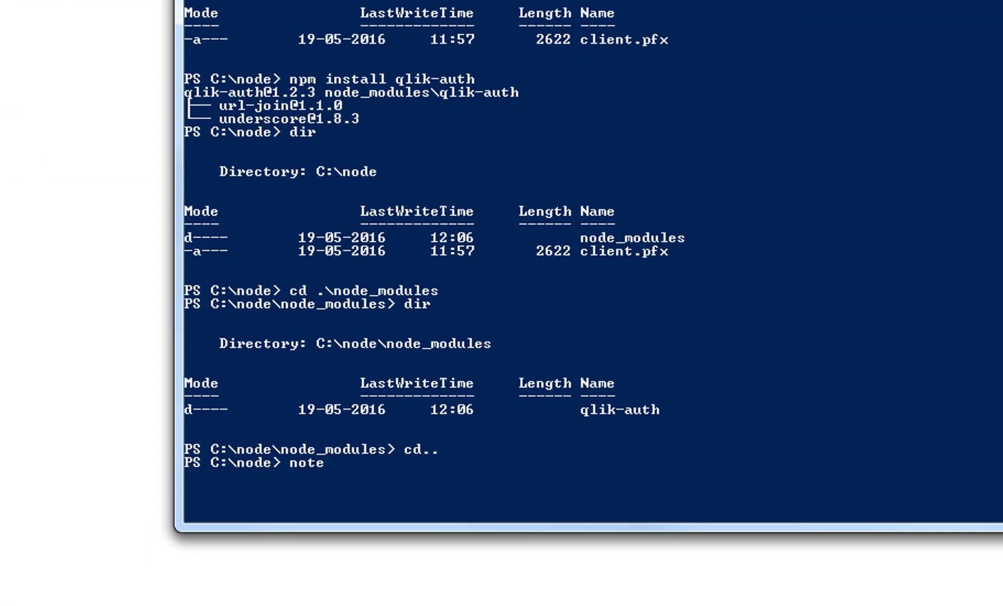
type("pad index.js")
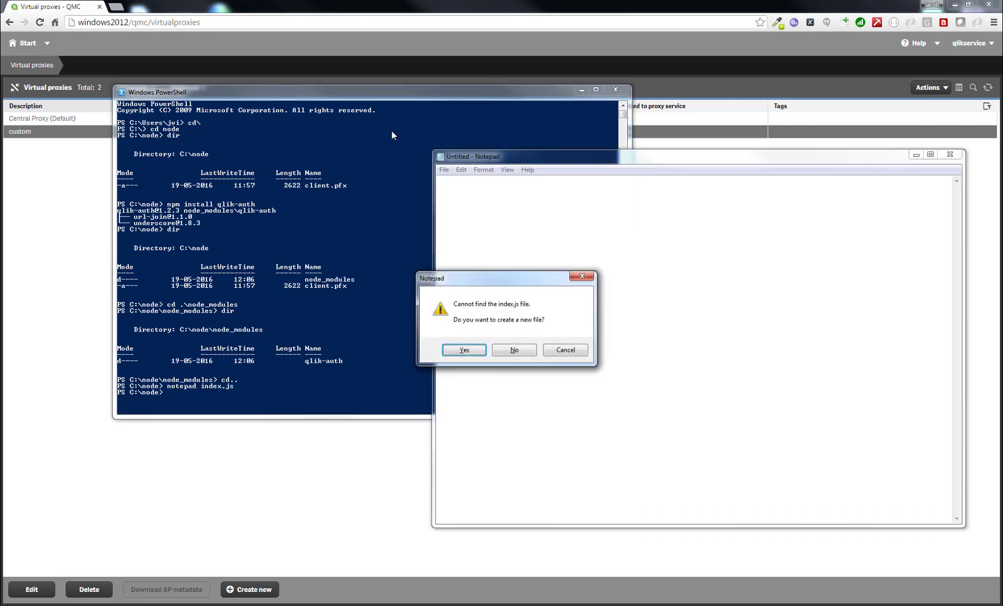
Create index.js and switch to the different-server requestTicket line with the options block
left_click(464, 350)
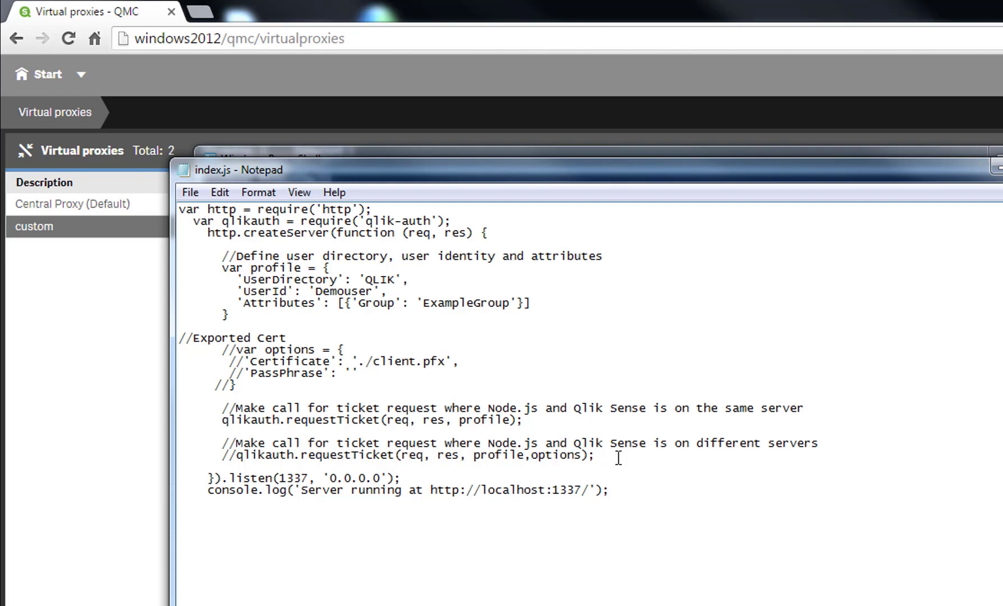
mouse_move(573, 474)
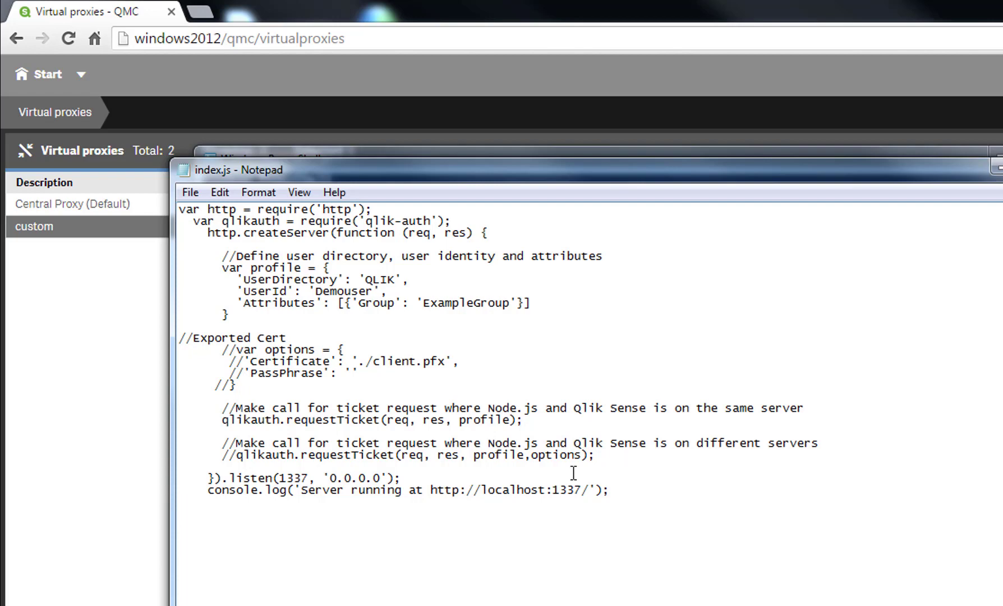
left_click(359, 373)
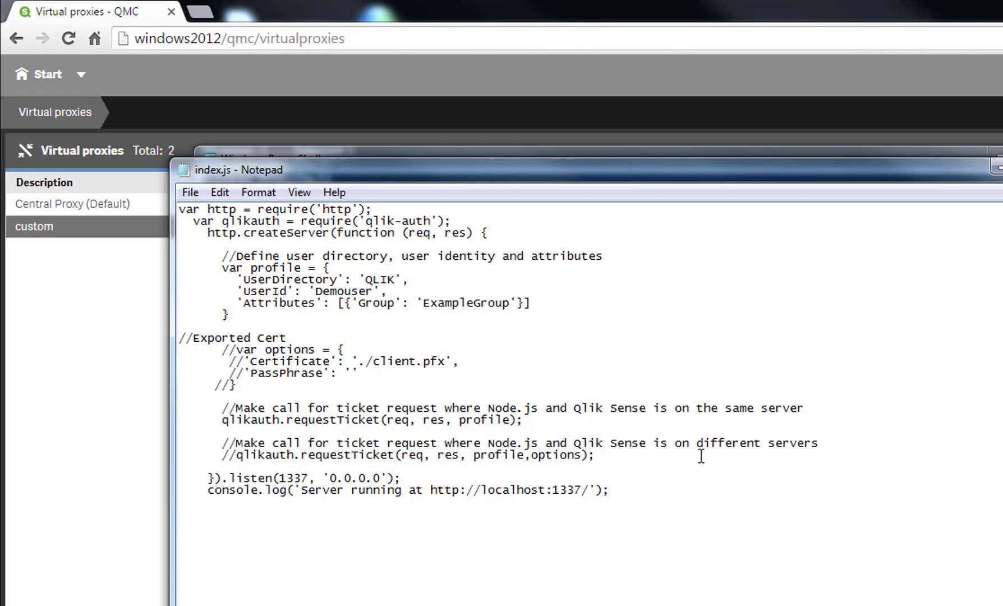
mouse_move(641, 387)
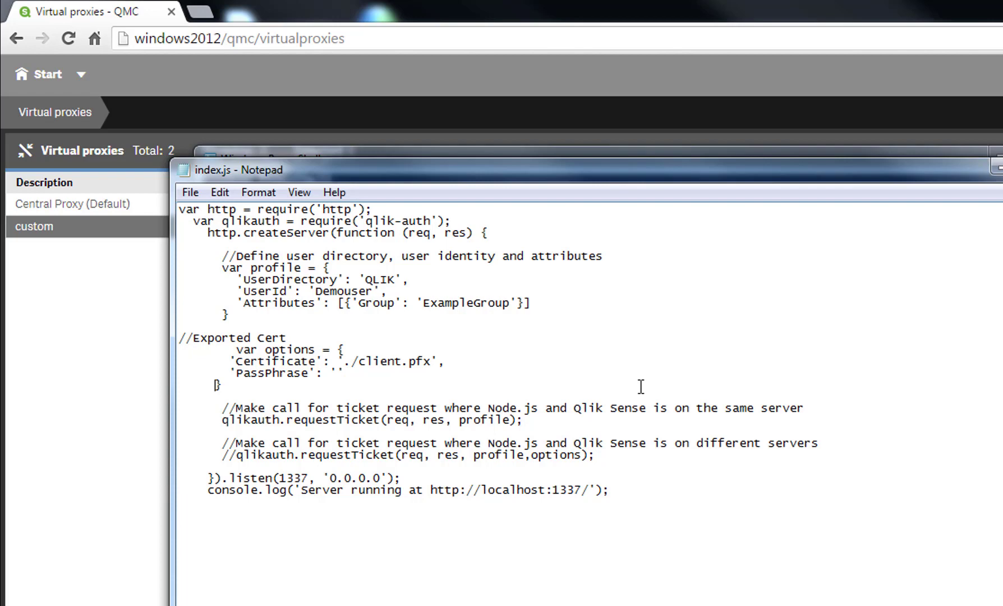
left_click(382, 420)
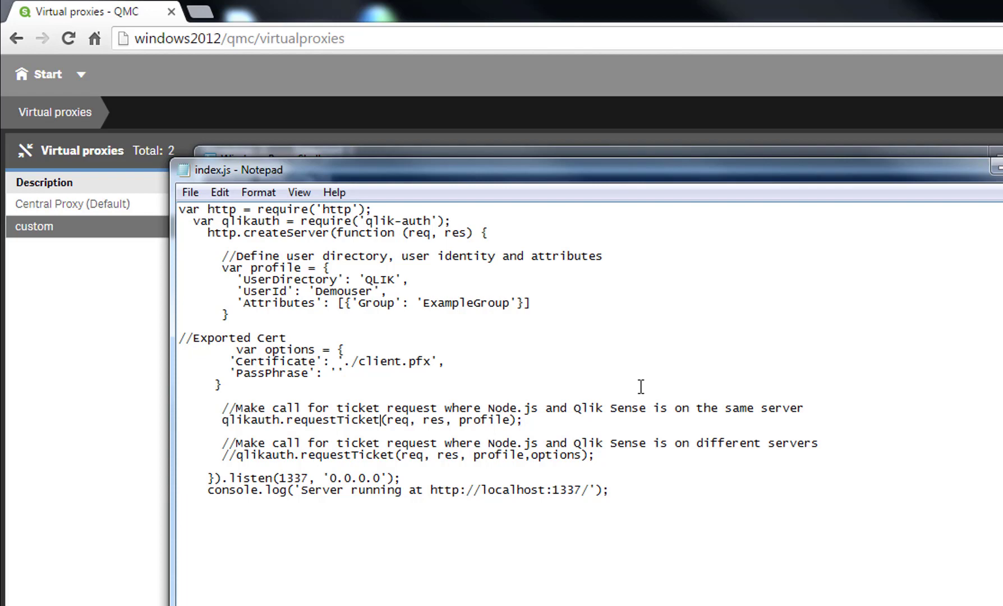
mouse_move(412, 400)
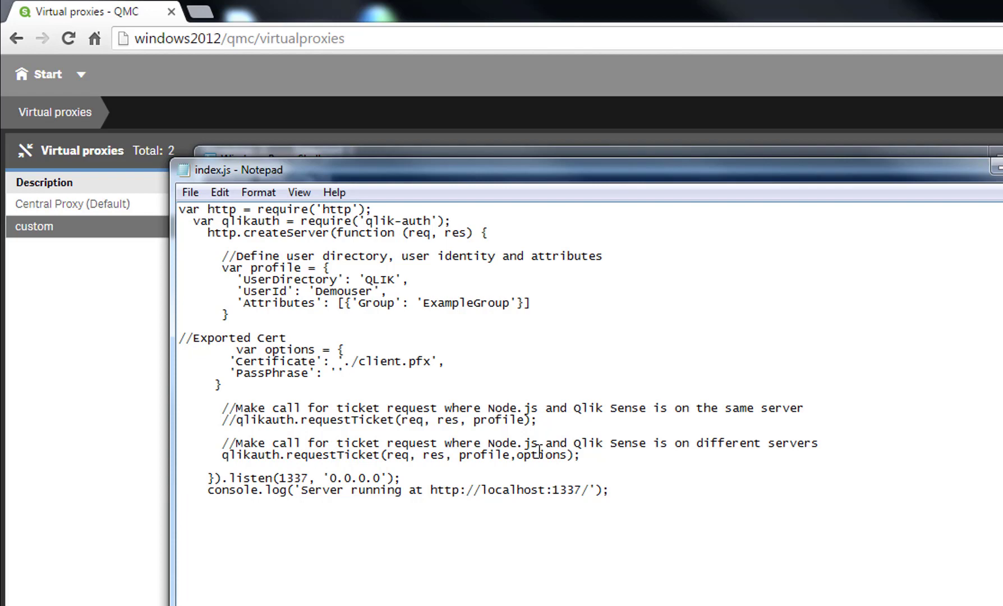
mouse_move(329, 365)
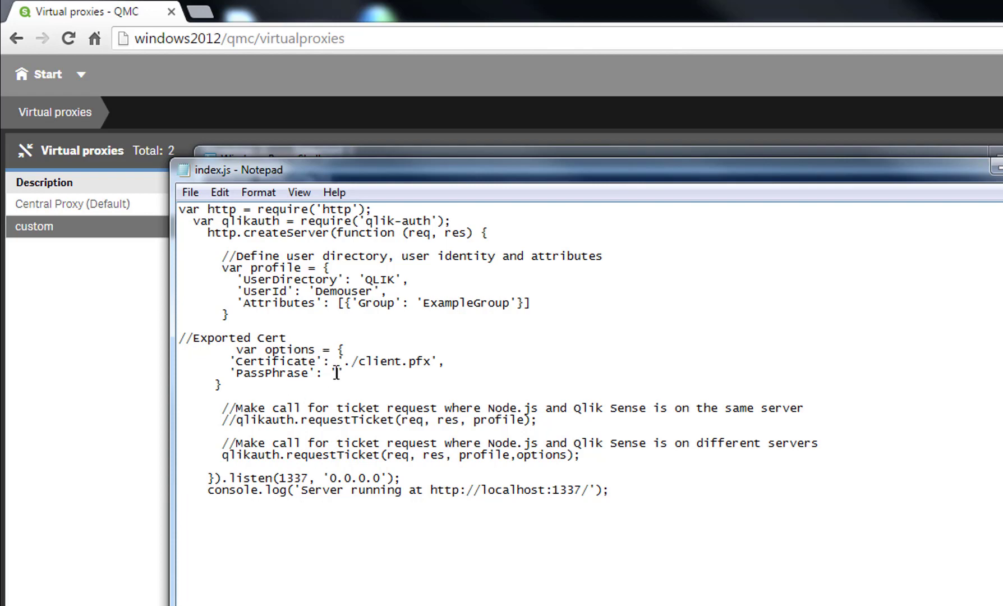
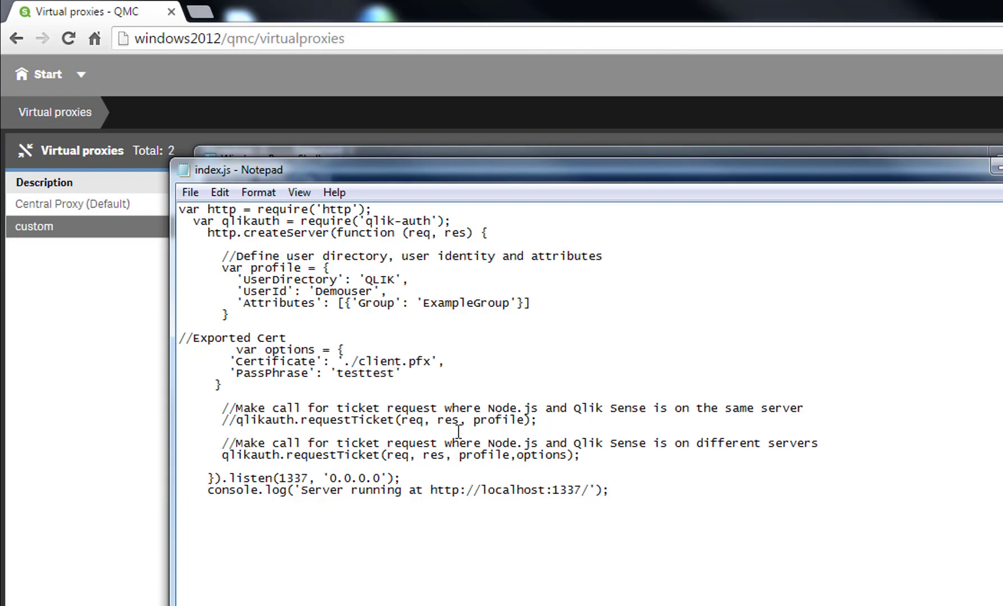
left_click(190, 193)
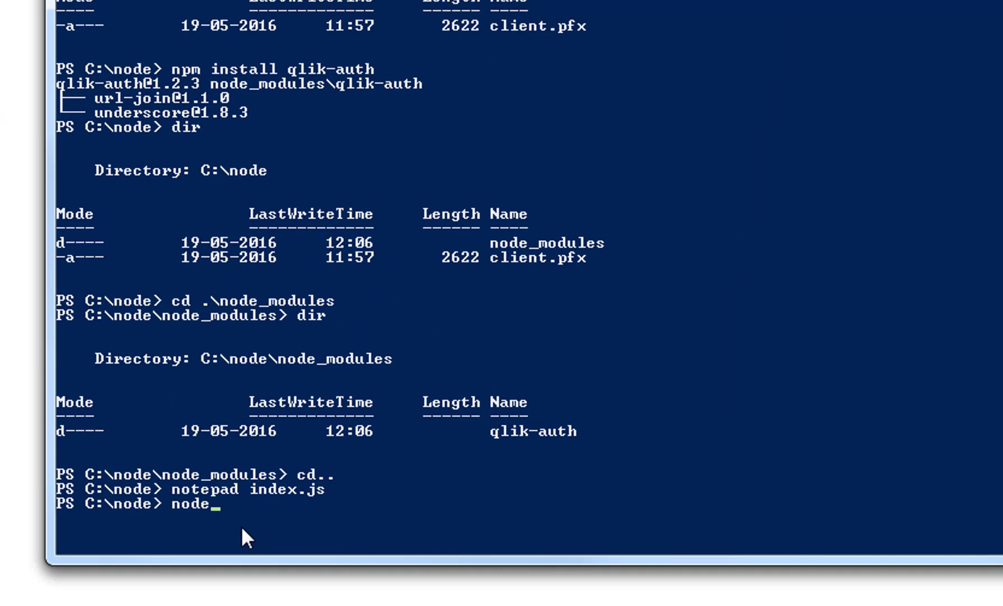
type("inde")
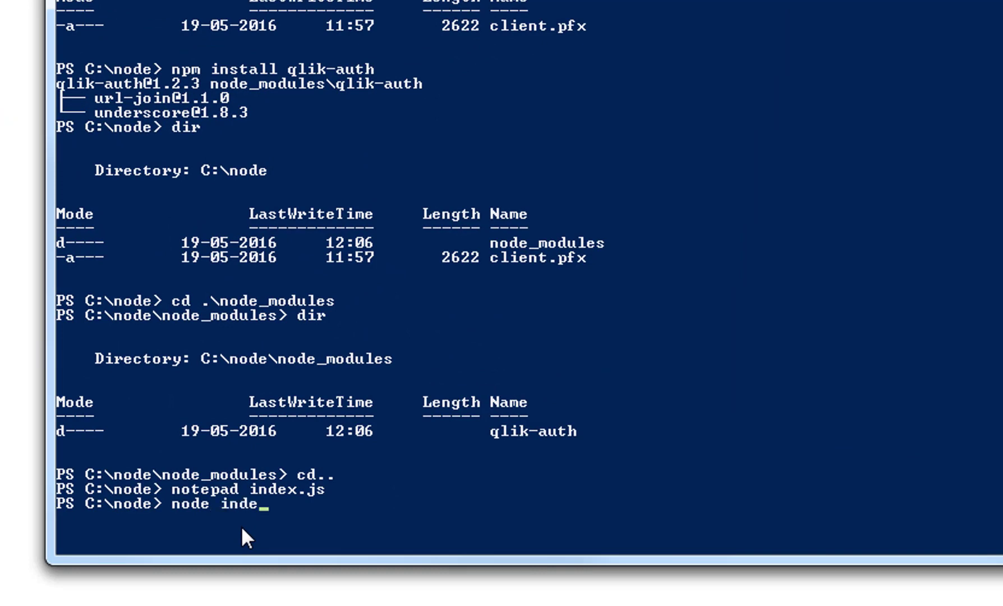
key("Return")
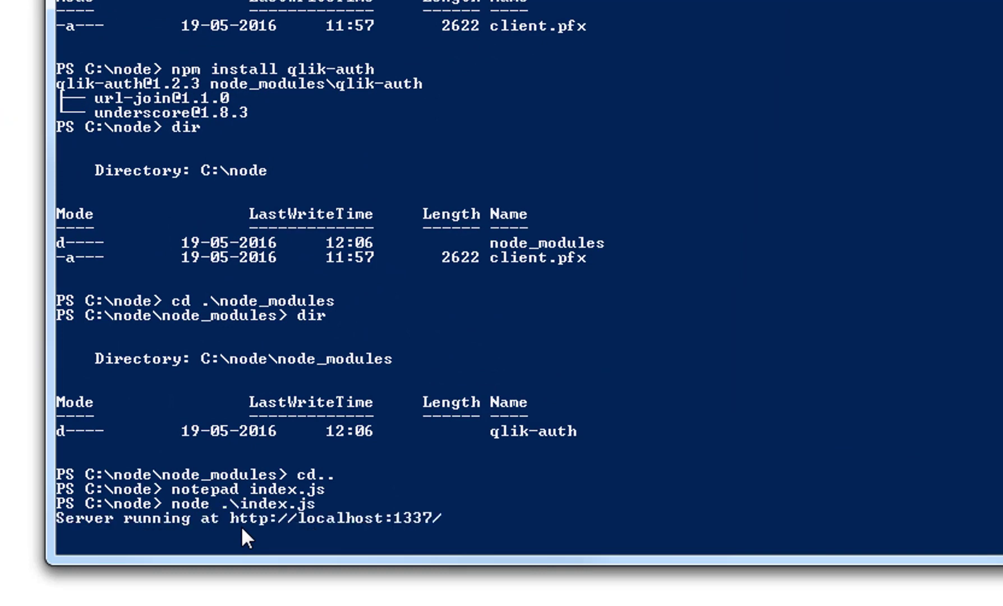
mouse_move(387, 556)
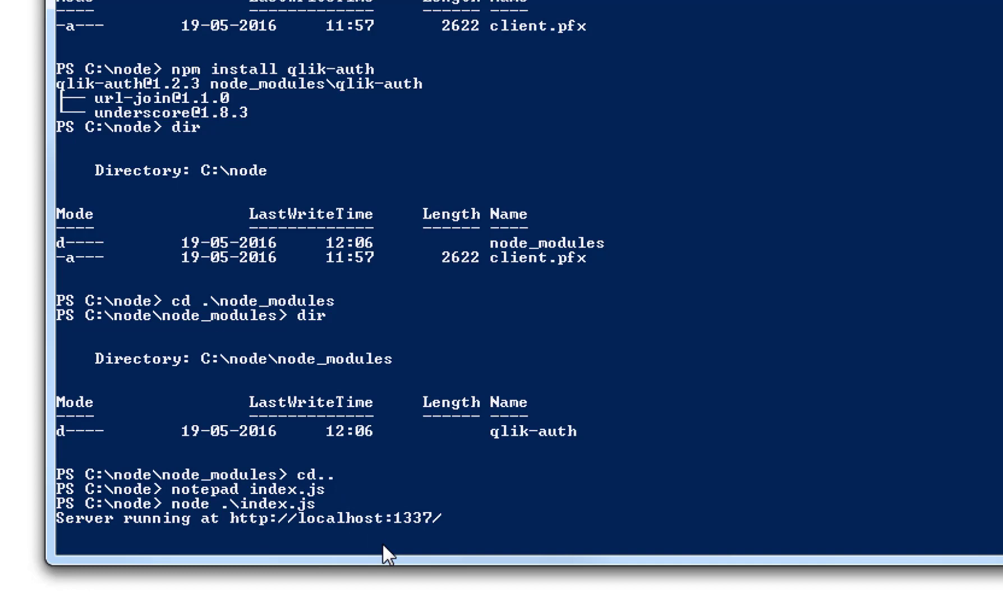
mouse_move(349, 589)
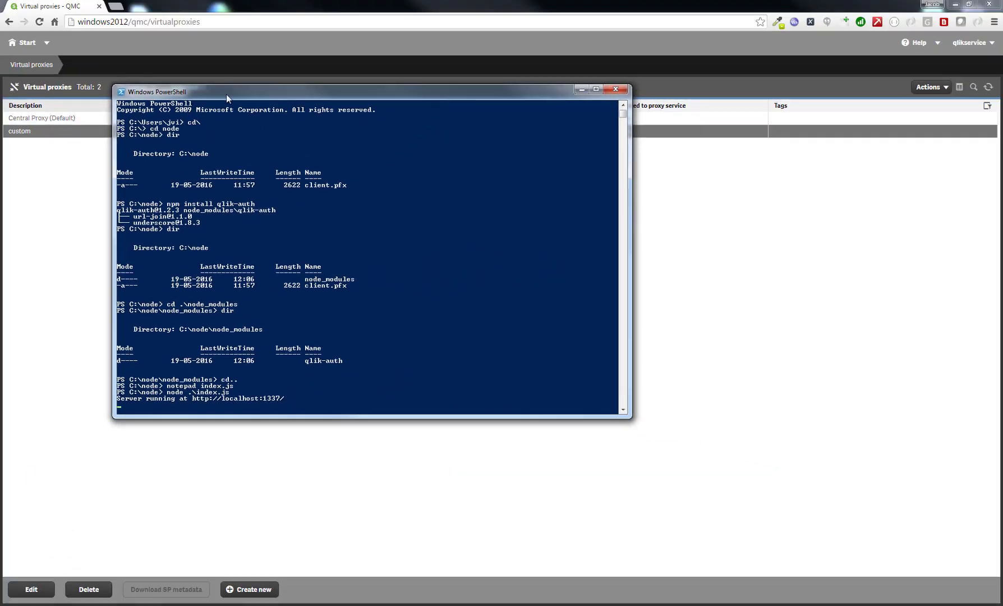
Browse to localhost:1337 in a new tab, see 'Missing parameters', copy the address and return to Virtual proxies
left_click(333, 14)
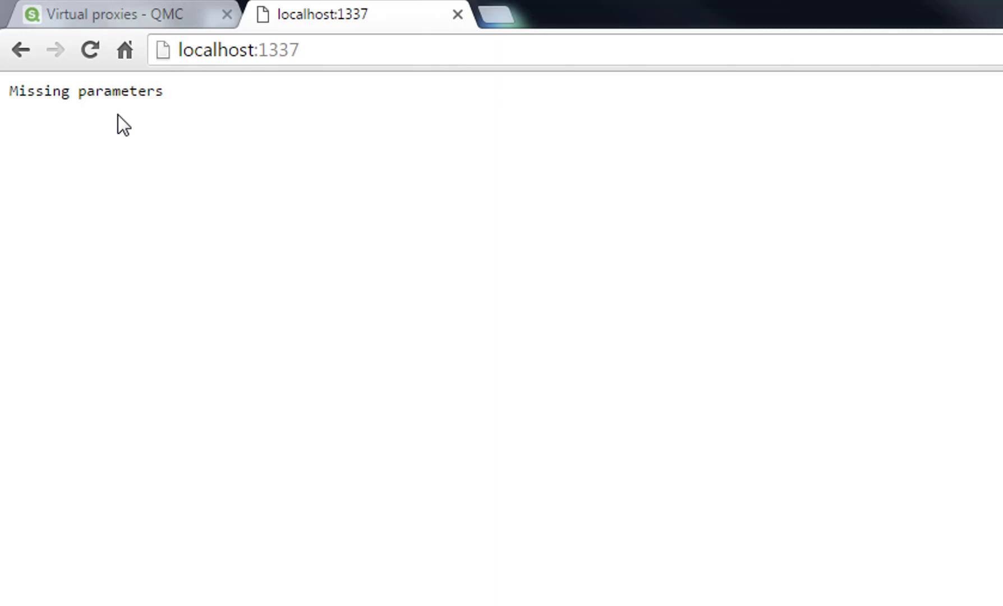
mouse_move(220, 79)
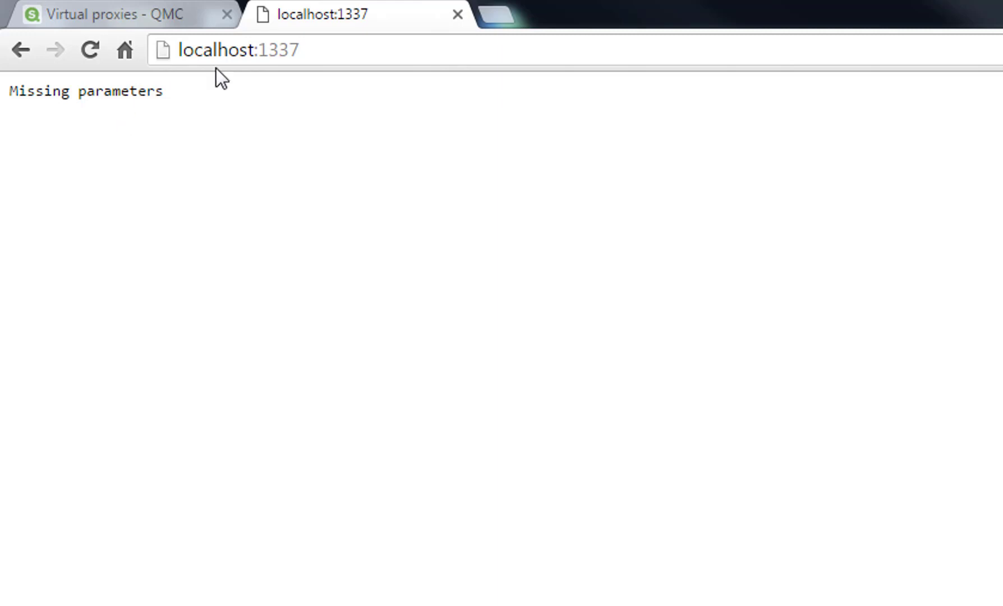
mouse_move(425, 177)
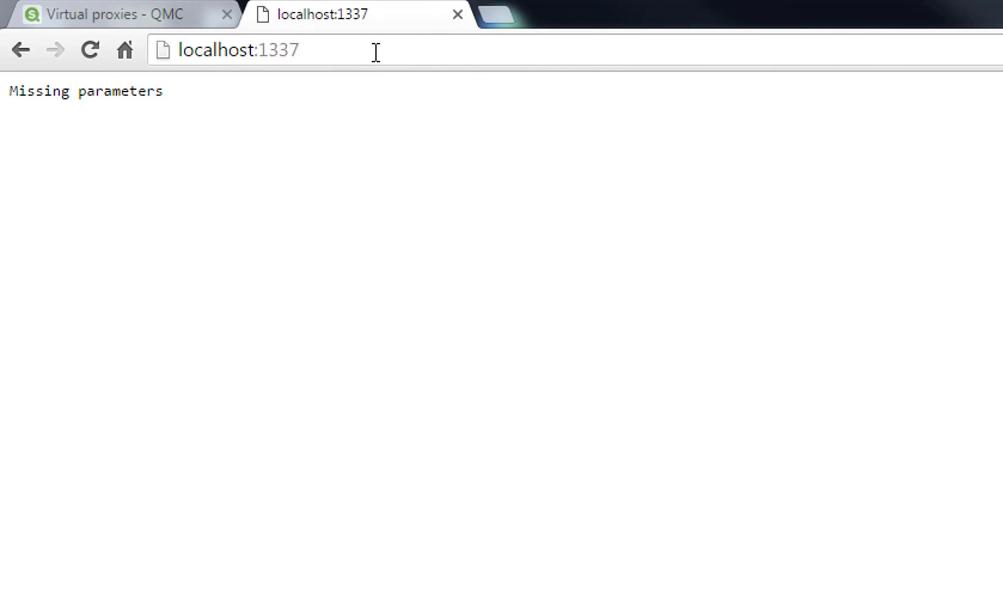
left_click(237, 49)
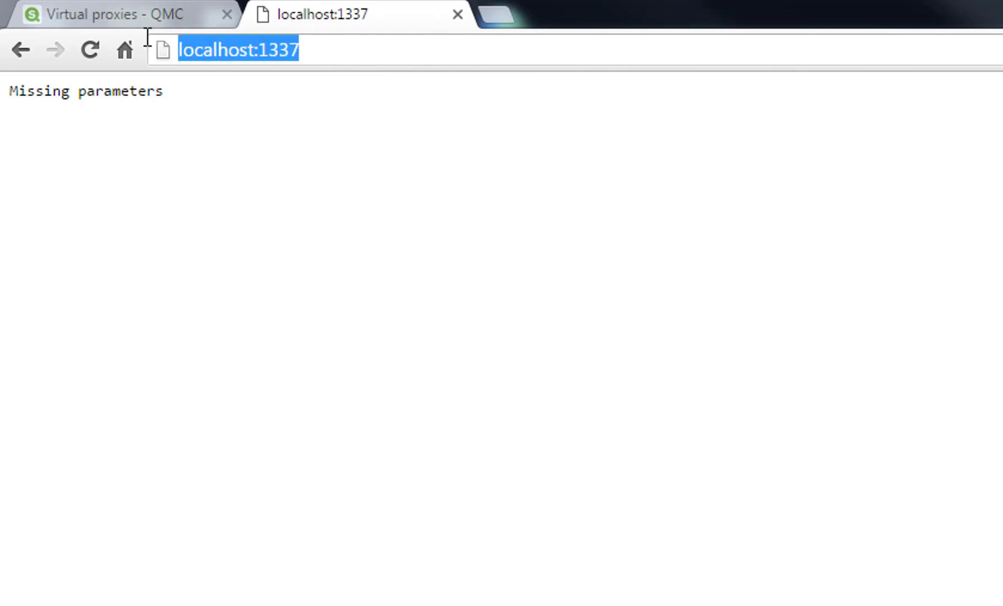
left_click(116, 15)
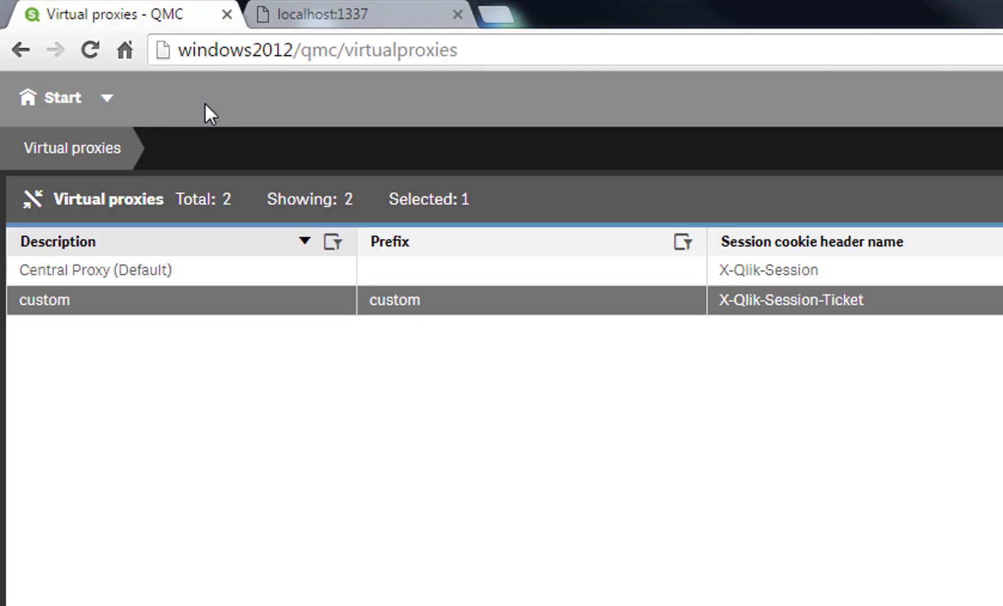
mouse_move(268, 313)
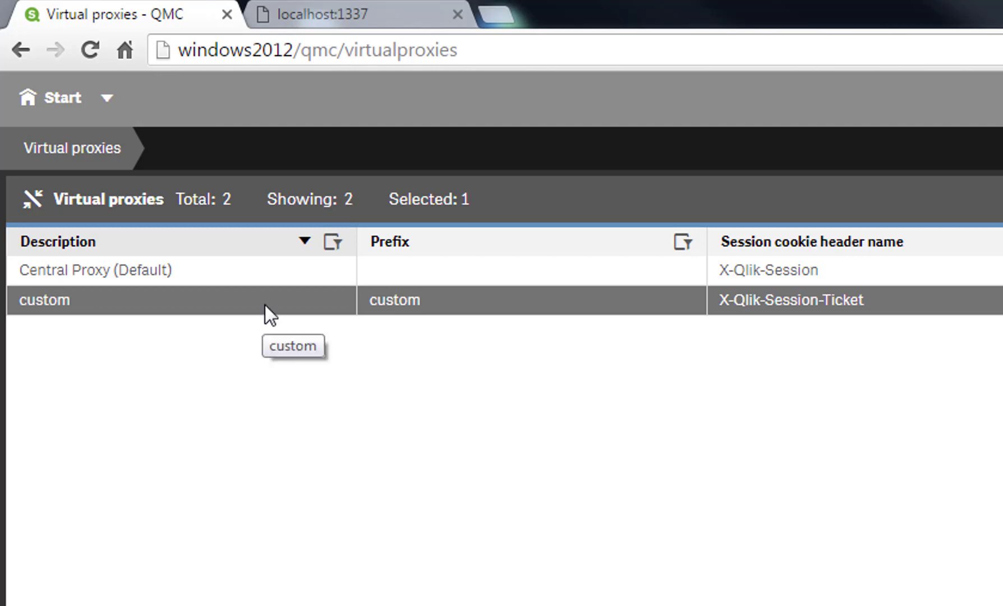
double_click(43, 300)
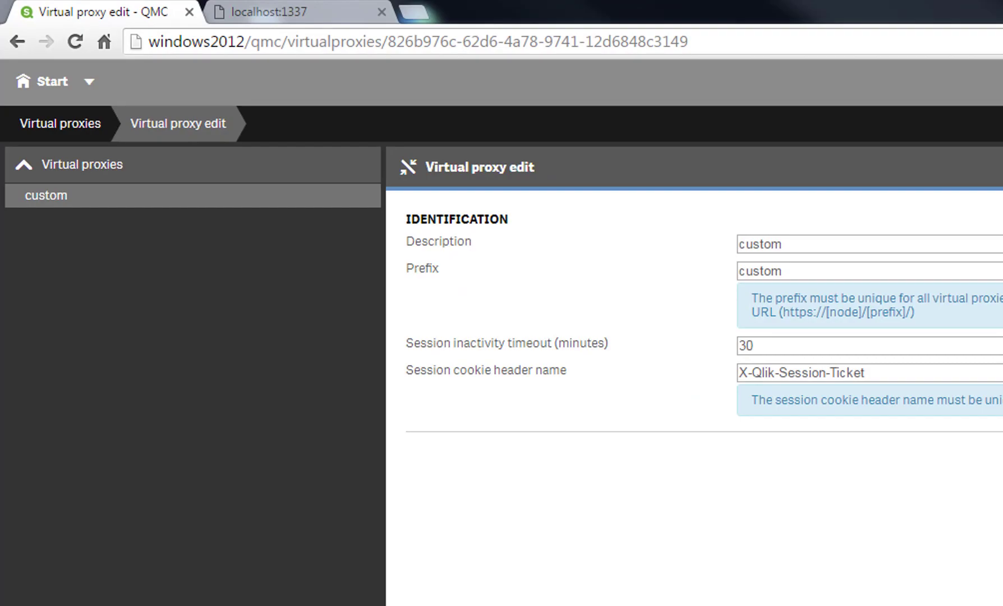
scroll("down", 3)
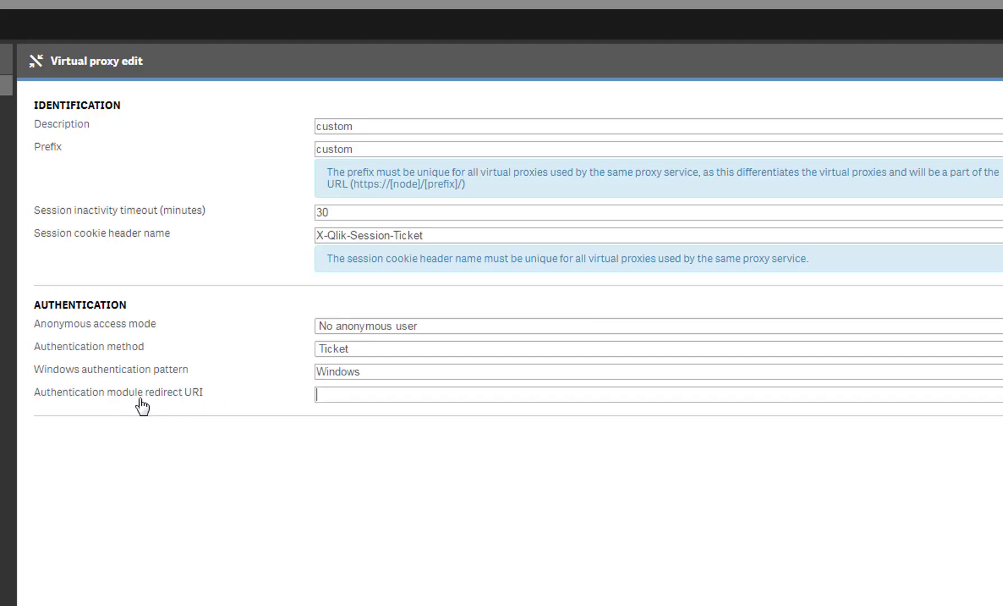
mouse_move(214, 404)
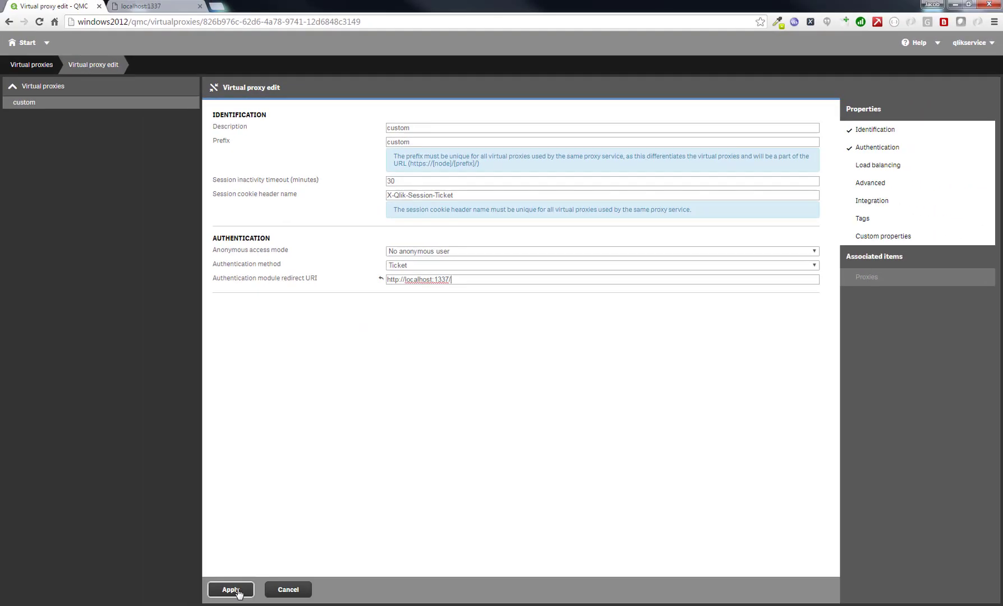
left_click(230, 589)
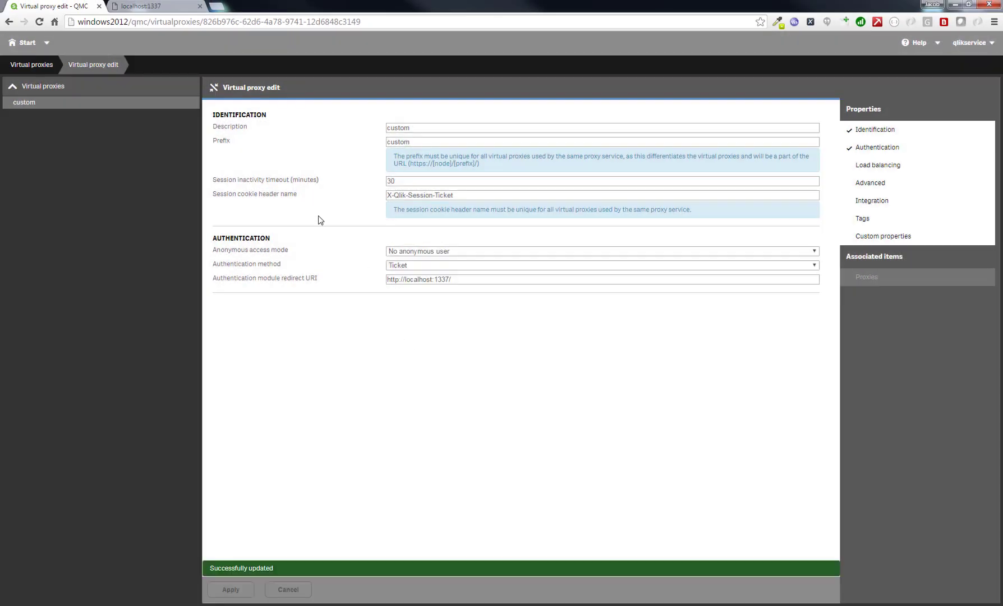
mouse_move(153, 6)
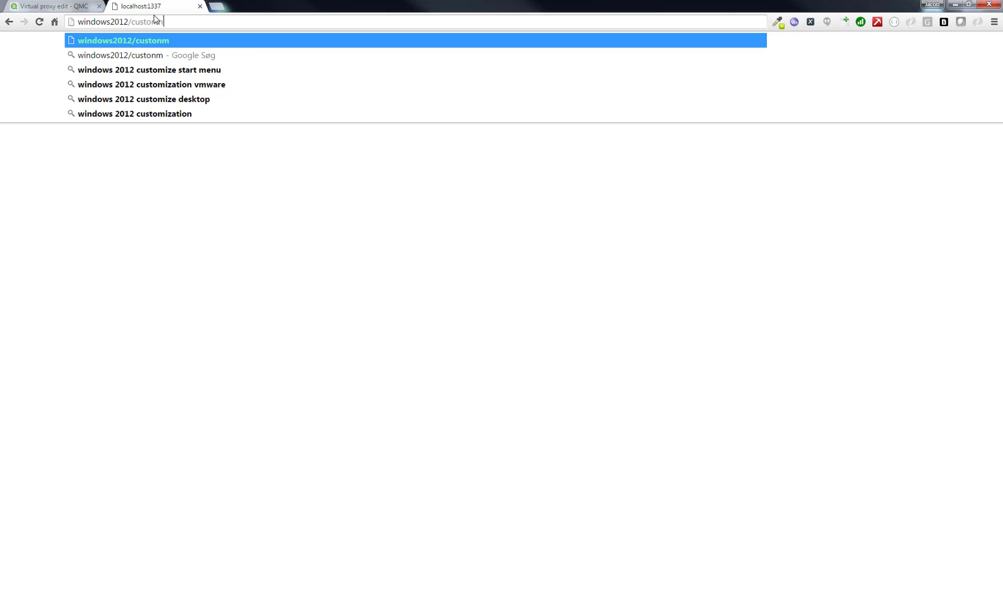
Browse to windows2012/custom to load the Qlik Sense hub as demouser QLIK
key("Backspace")
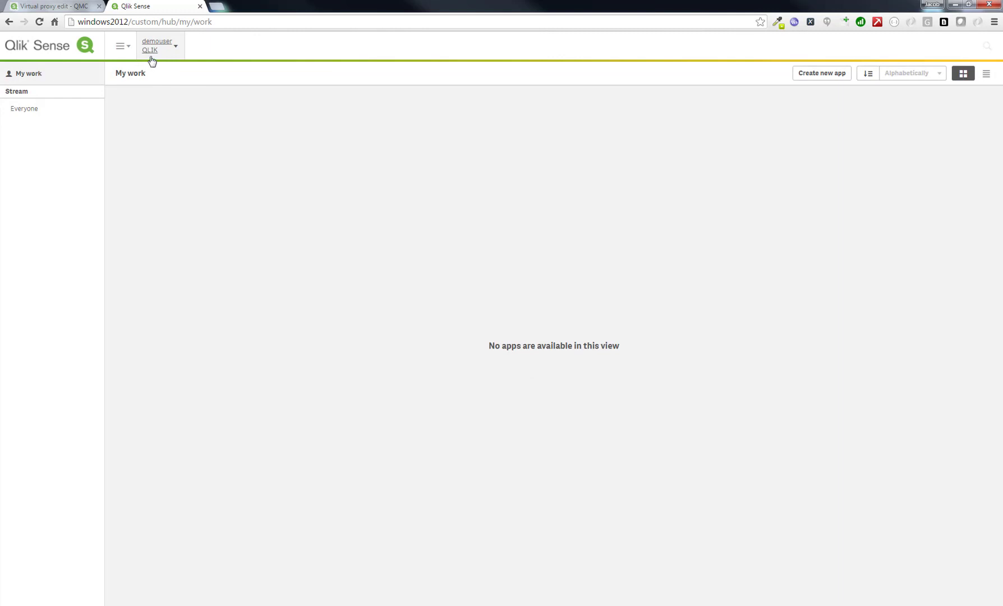
mouse_move(165, 247)
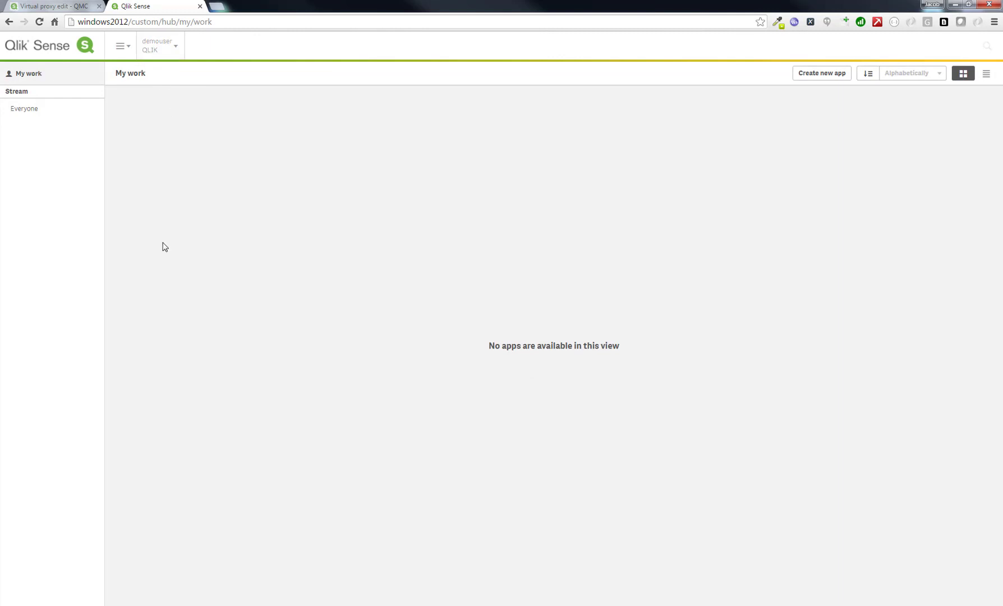
mouse_move(299, 375)
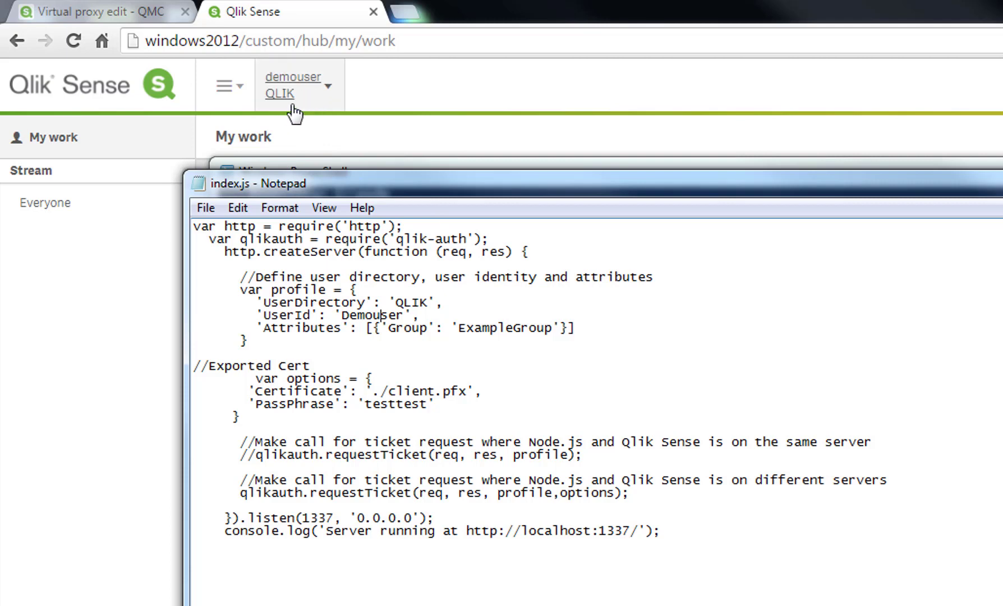
mouse_move(434, 309)
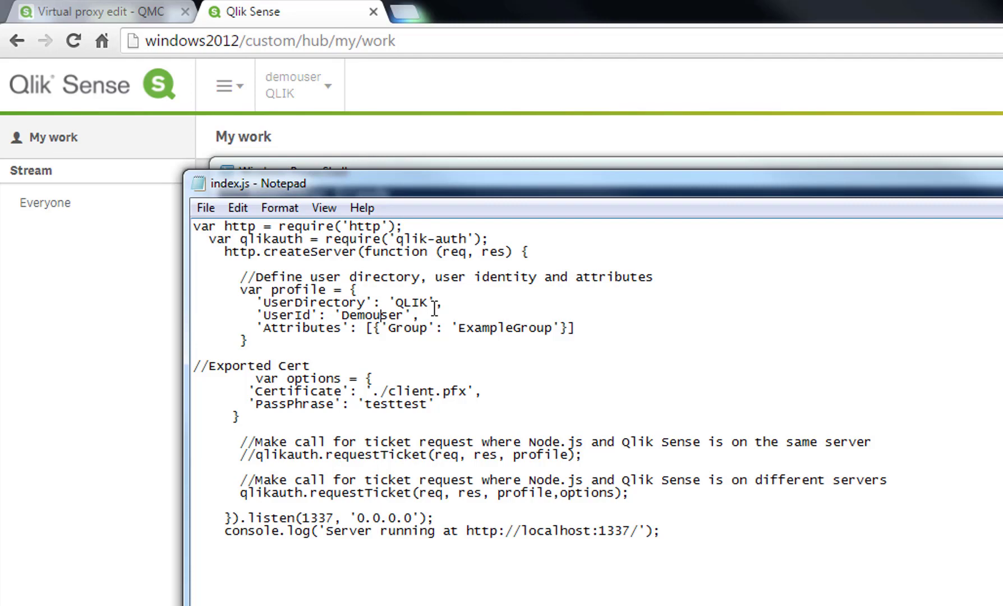